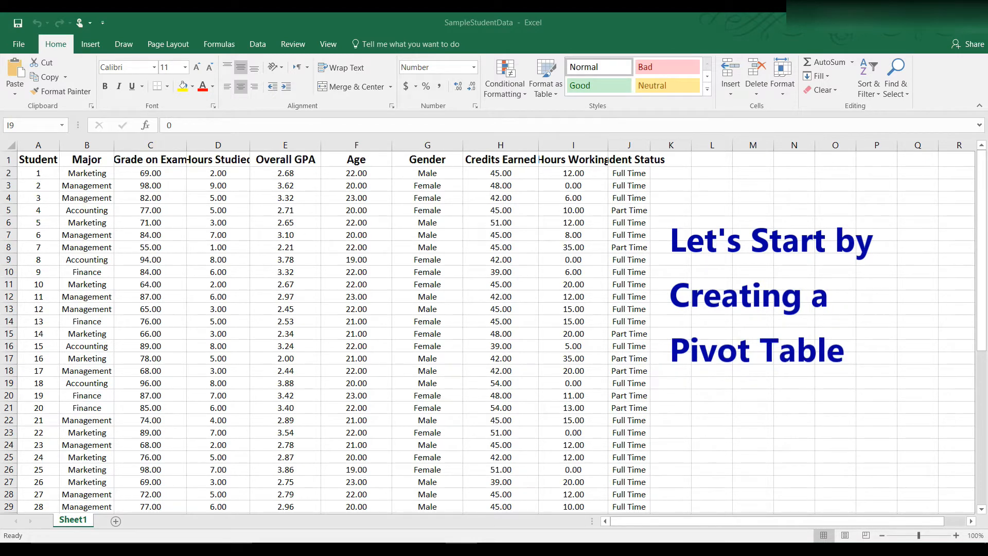
mouse_move(38, 162)
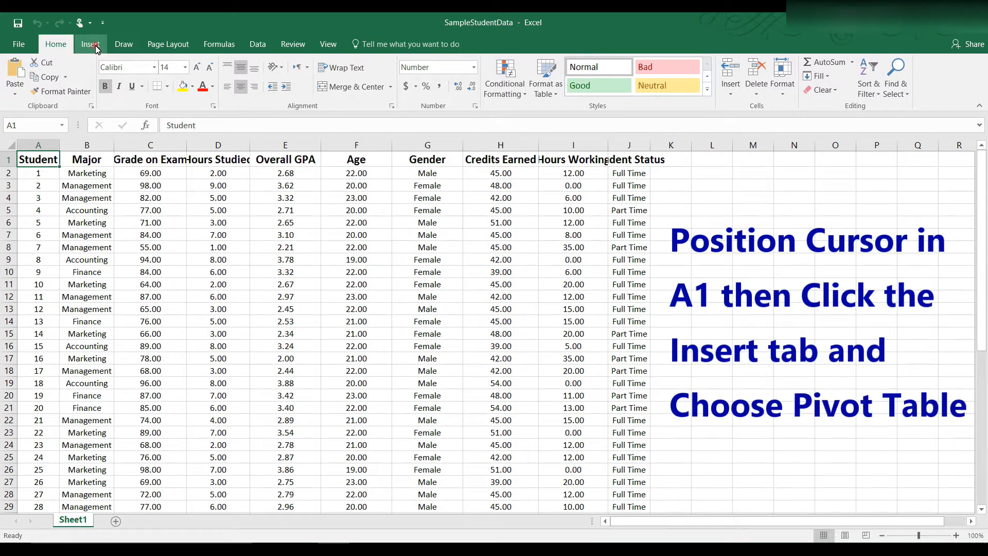
- Show the Insert commands with cell A1 of the student data selected
left_click(91, 45)
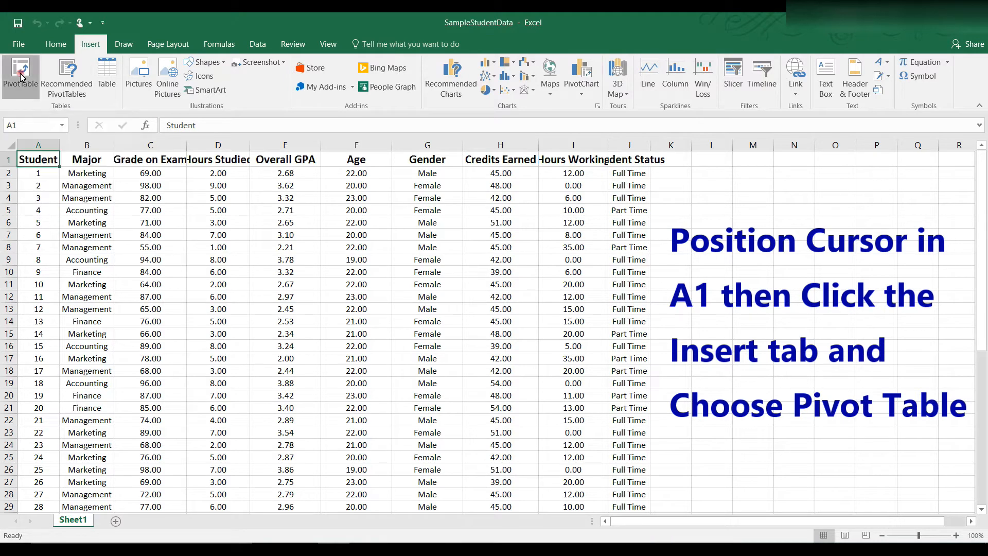
- Create an empty pivot table from the detected student data range on a new worksheet
left_click(21, 74)
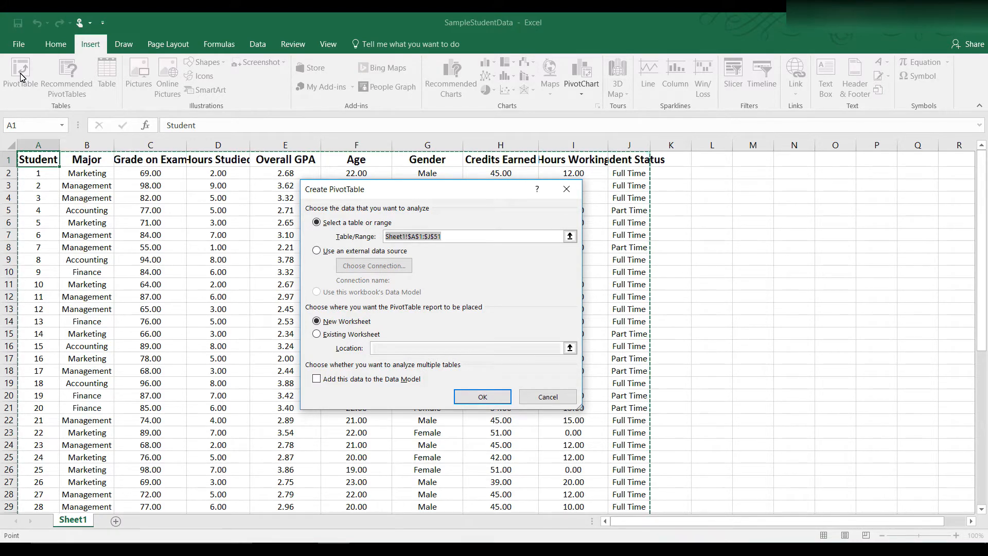
mouse_move(360, 341)
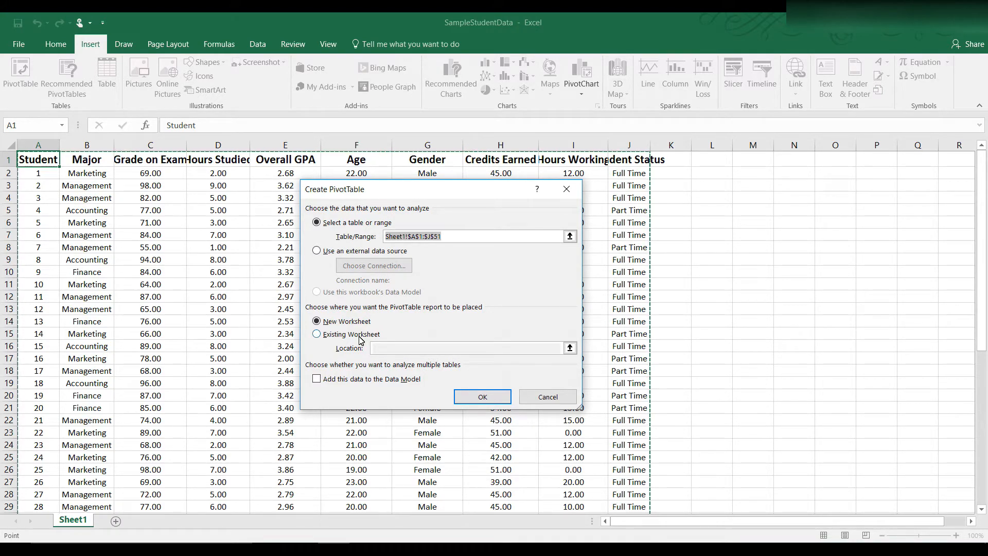
left_click(482, 396)
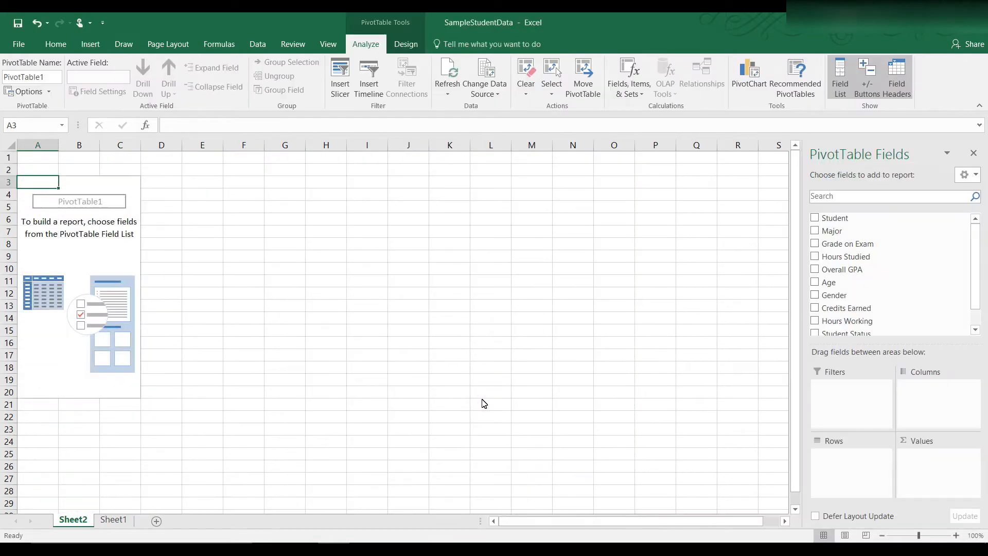
mouse_move(698, 471)
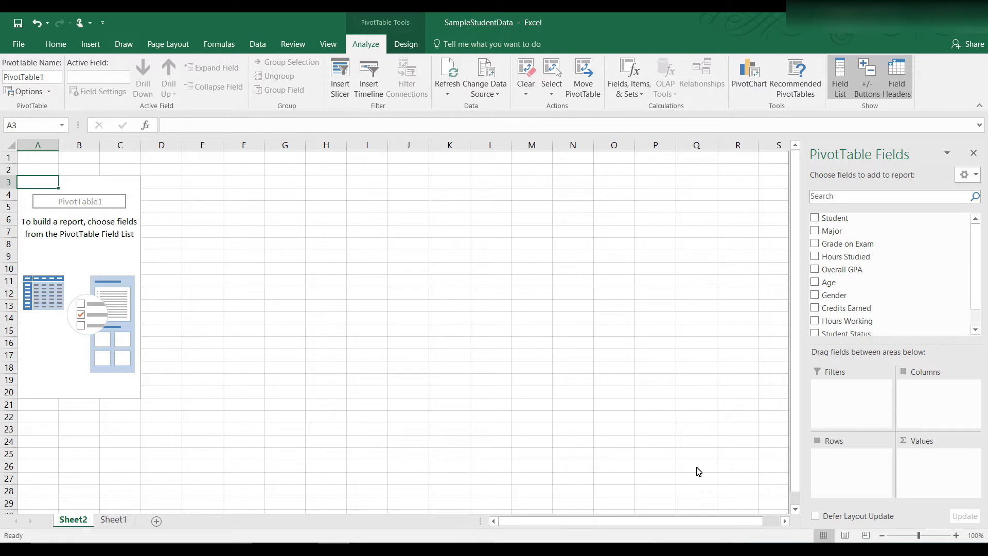
mouse_move(862, 244)
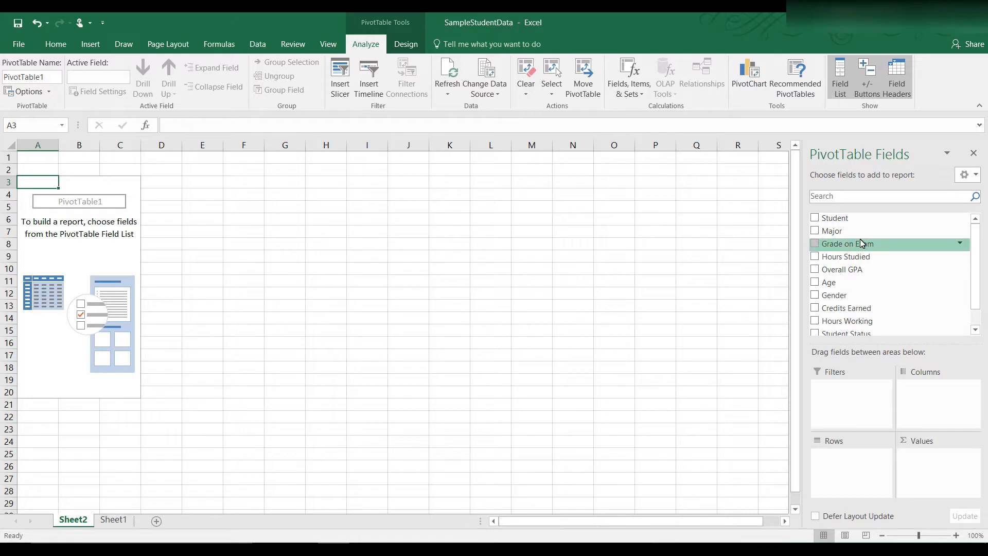
mouse_move(862, 245)
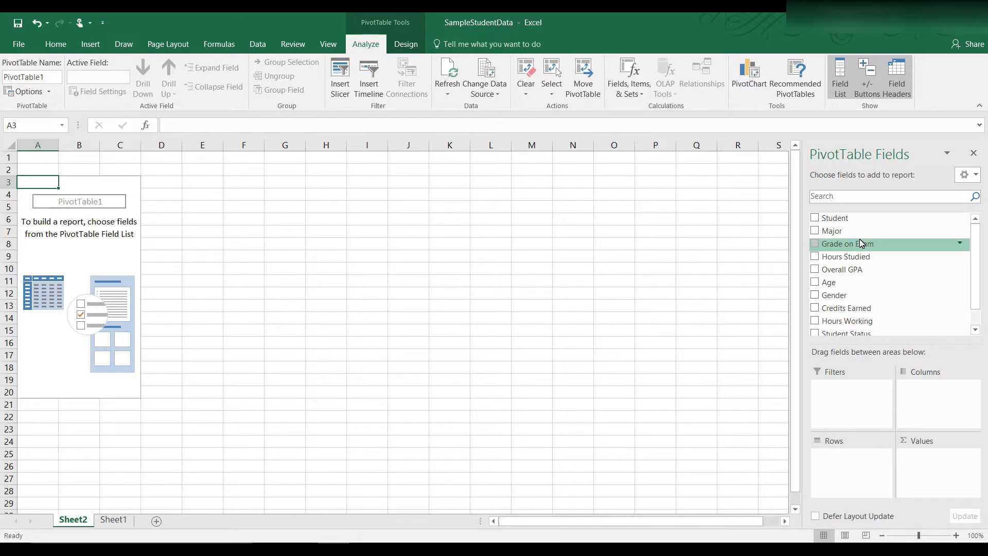
mouse_move(831, 230)
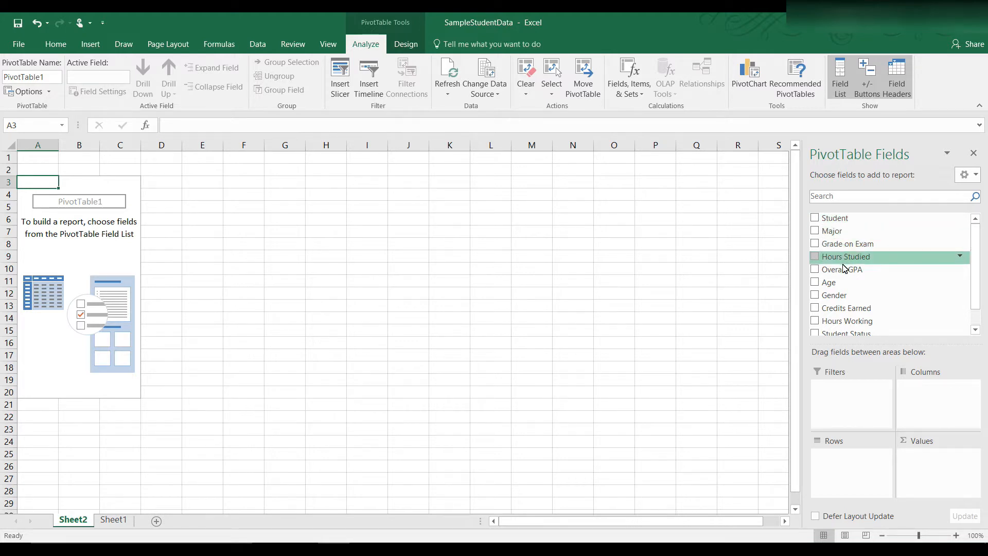
mouse_move(772, 387)
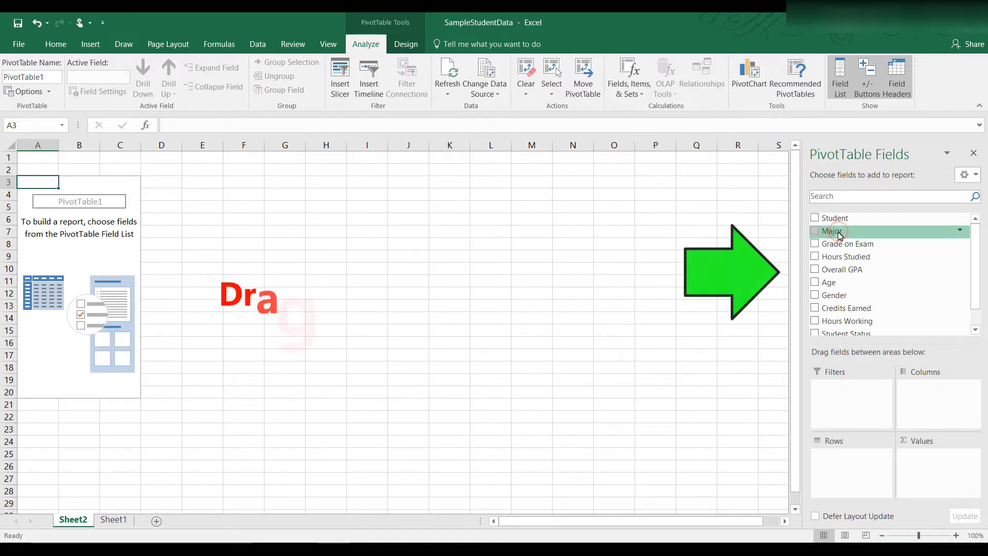
- Place Major in Rows and Student Status in Columns, splitting Full Time and Part Time
left_click_drag(831, 230, 851, 456)
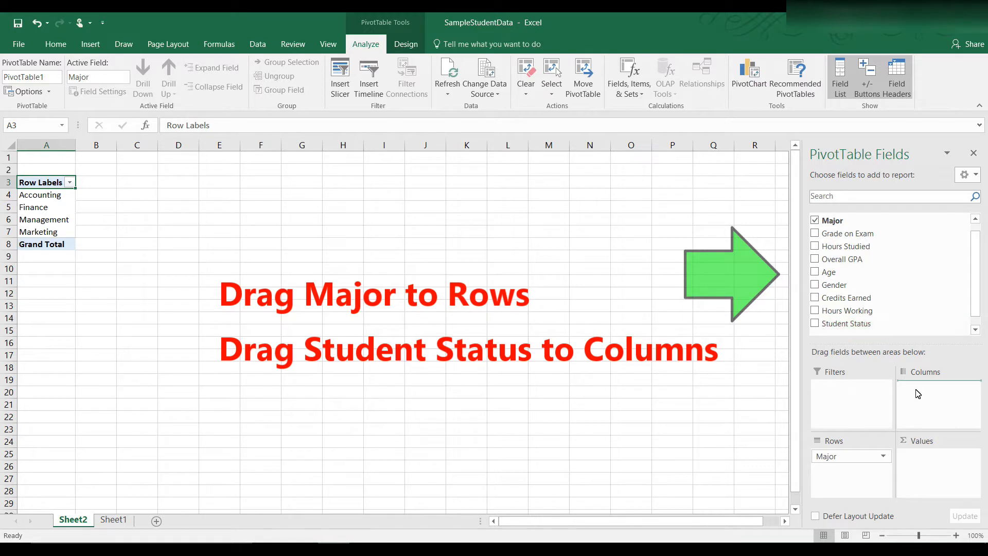
left_click_drag(844, 323, 937, 387)
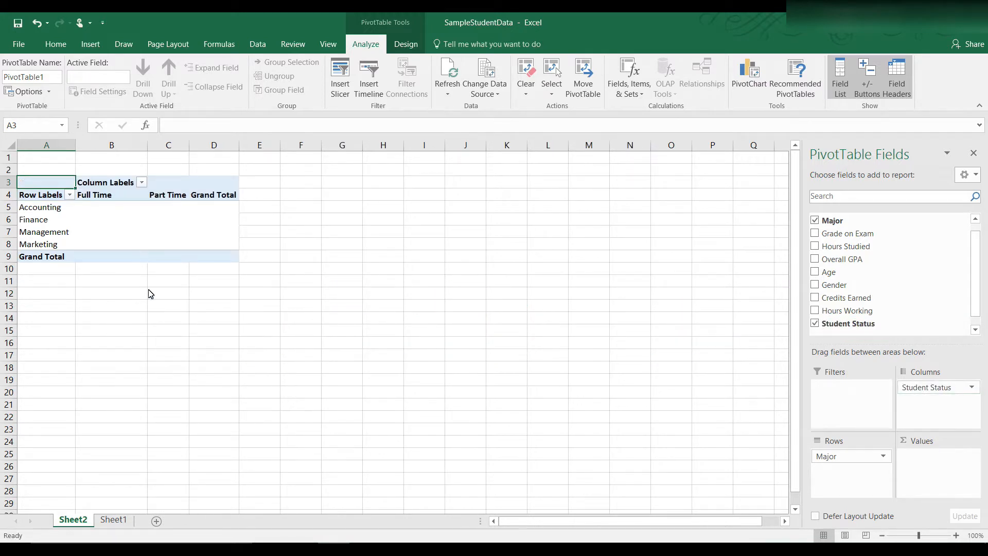
mouse_move(302, 344)
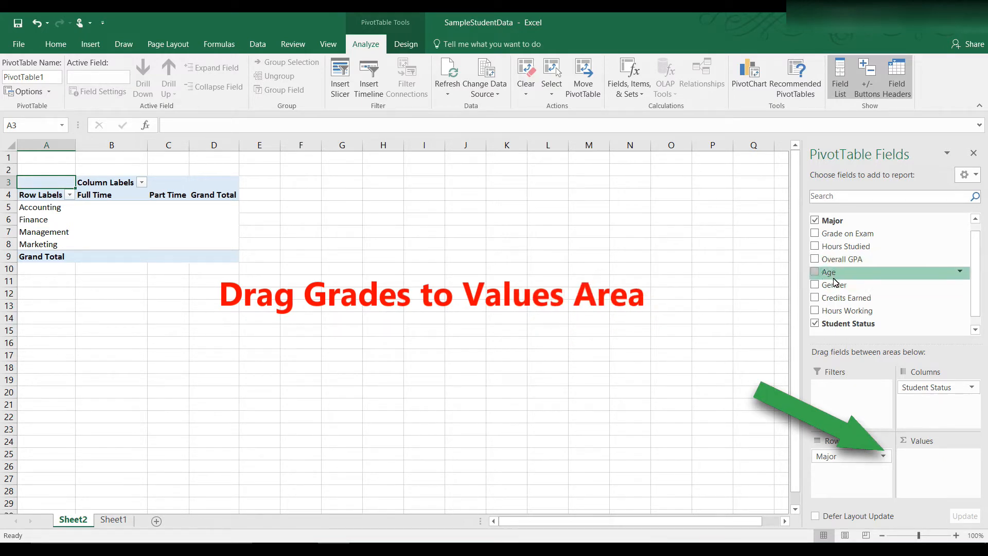
mouse_move(843, 233)
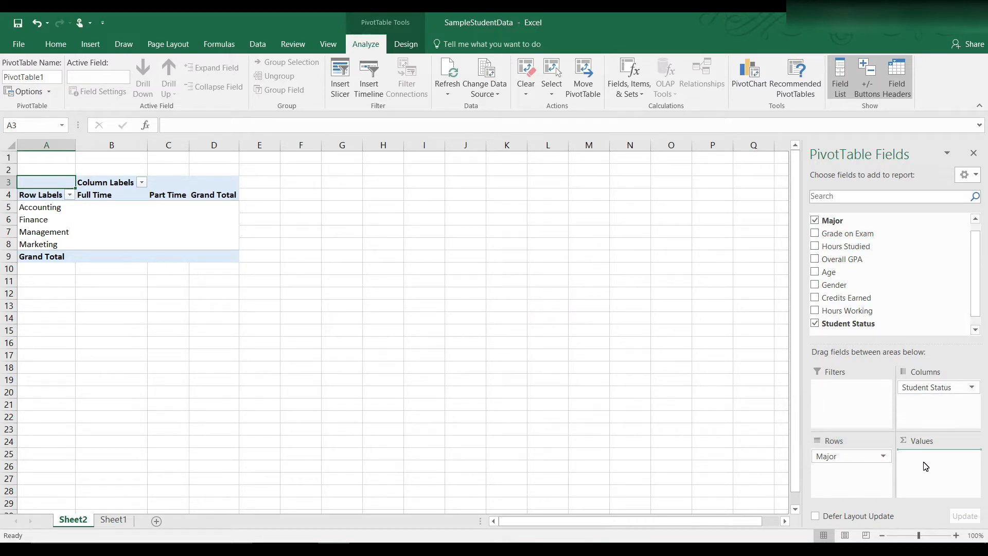
- Add Grade on Exam as the summed value field, totaling 3948
left_click(815, 234)
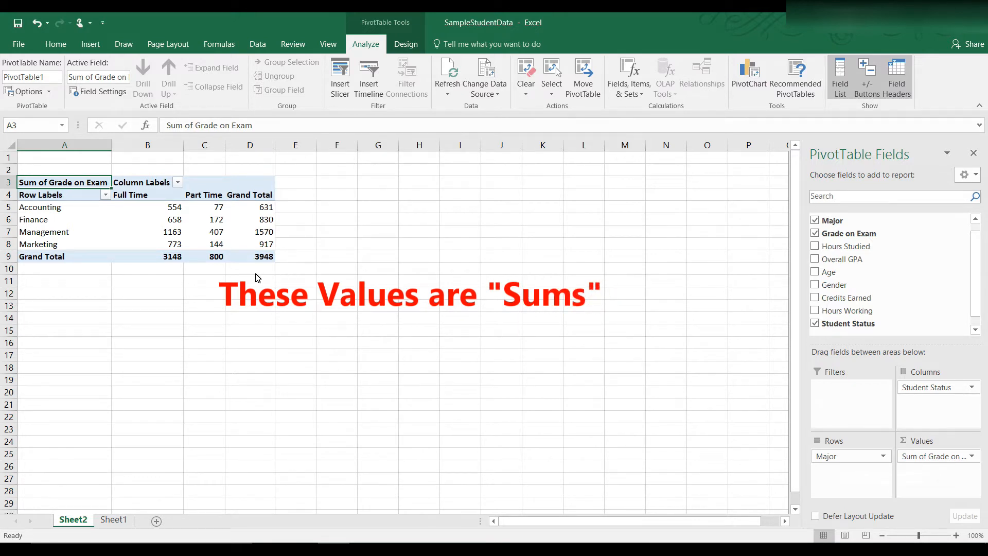
mouse_move(266, 274)
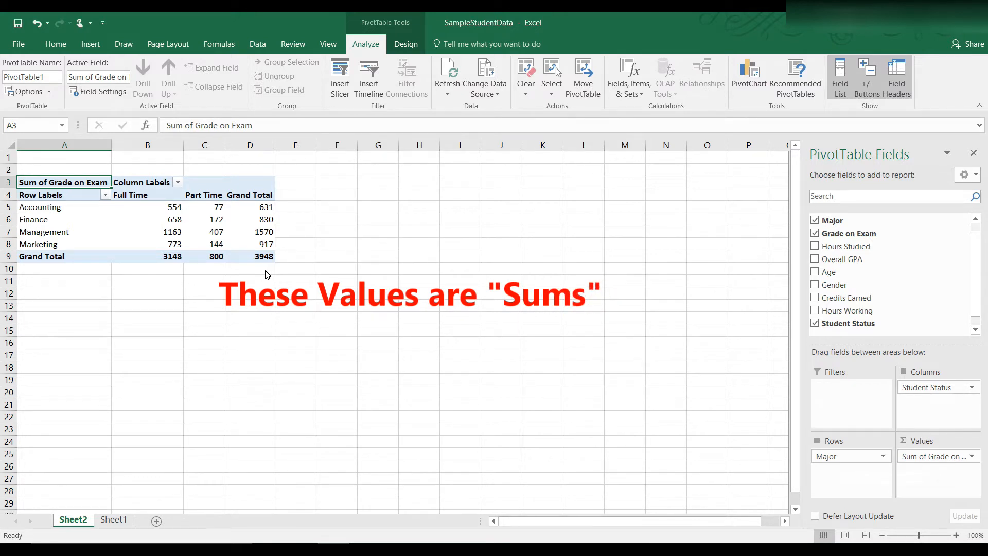
mouse_move(305, 279)
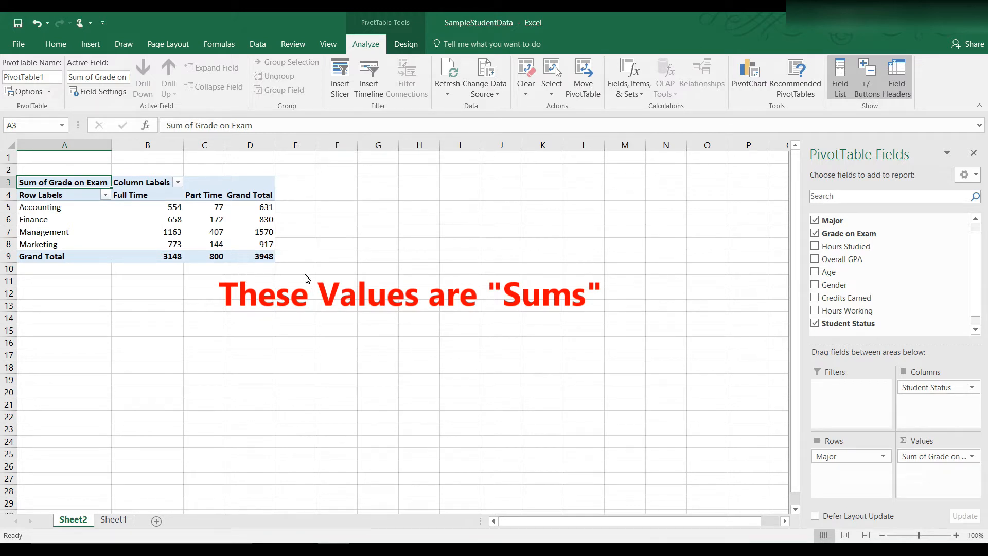
mouse_move(374, 287)
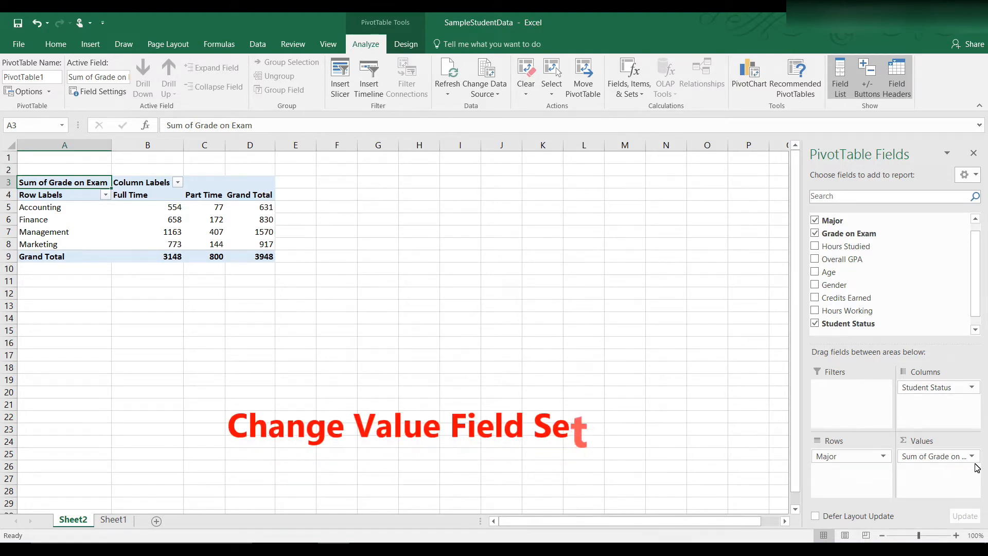
- In Value Field Settings for Grade on Exam choose Average and go to its number formatting
left_click(970, 456)
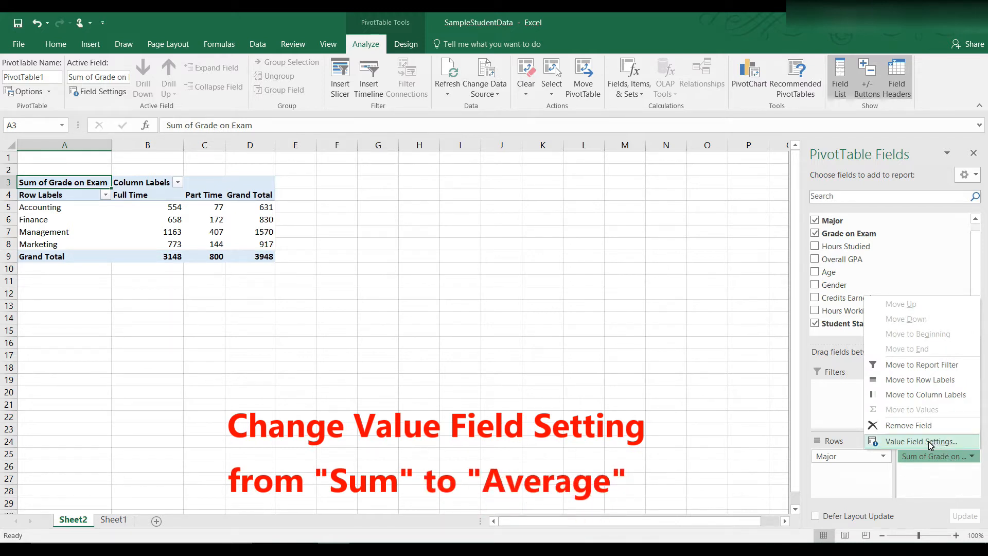
left_click(914, 441)
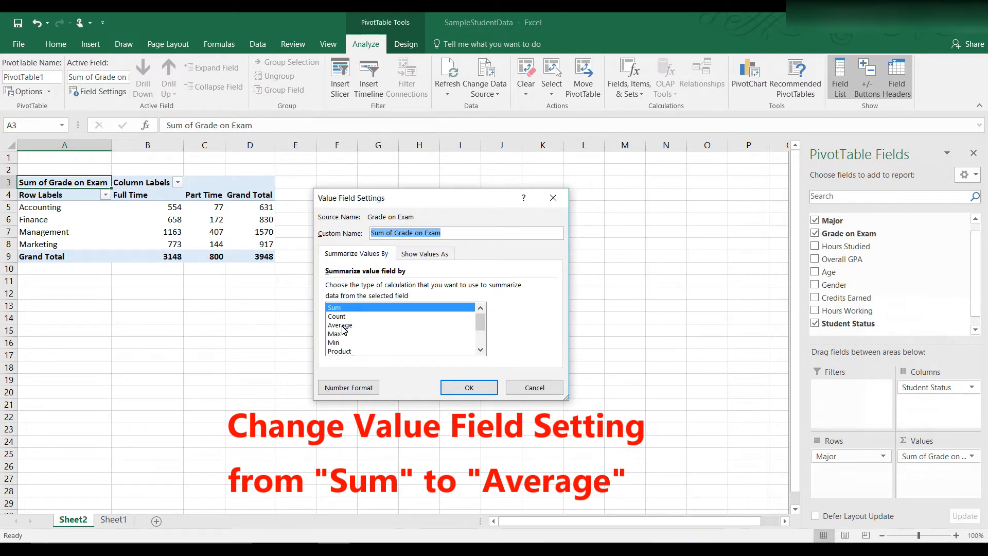
left_click(340, 324)
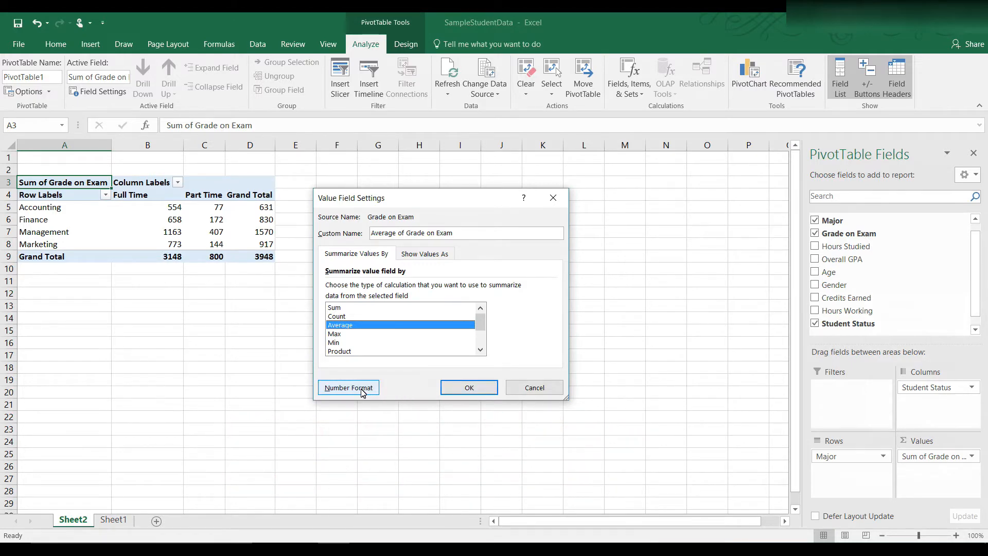
left_click(349, 386)
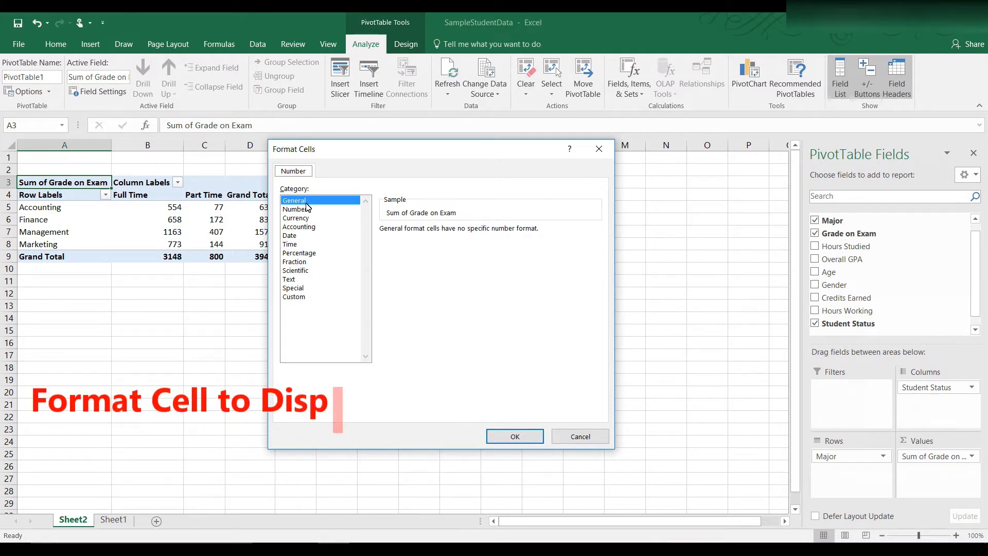
- Format the averaged exam grades as Number with two decimal places and apply the average
left_click(297, 209)
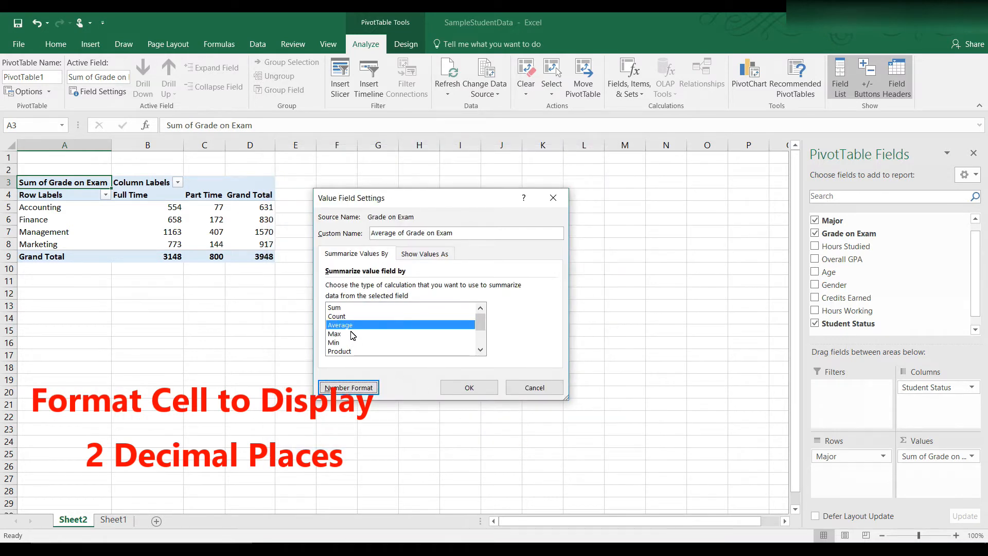
mouse_move(392, 342)
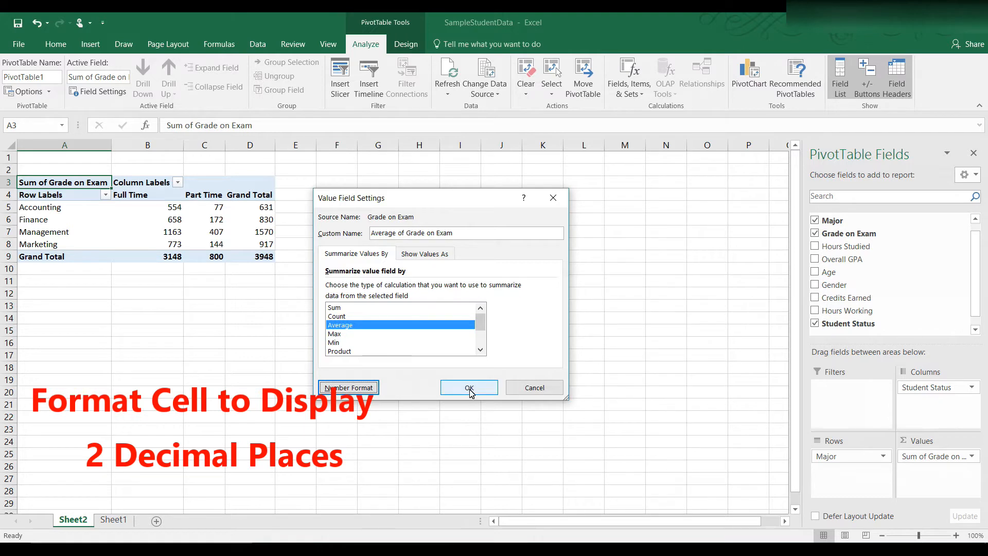
left_click(469, 388)
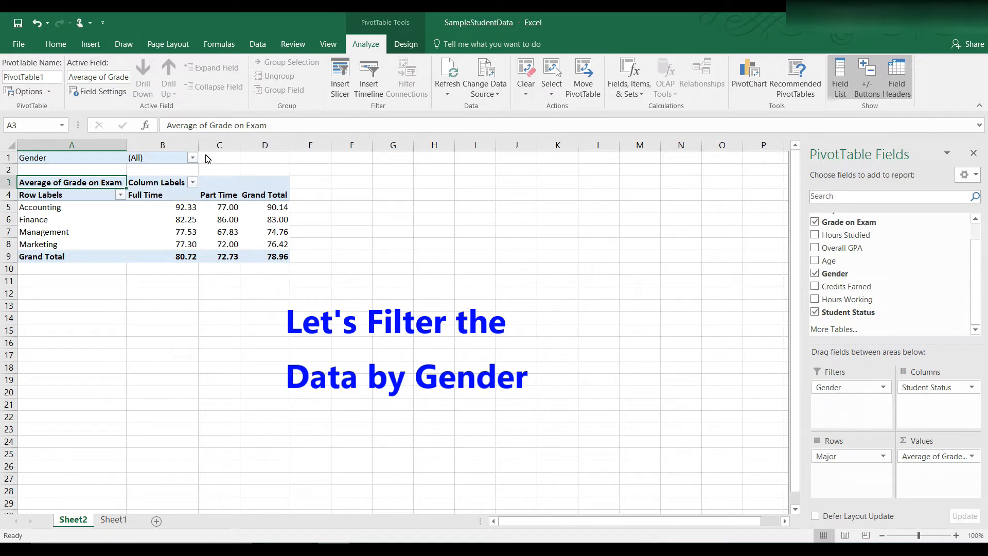
mouse_move(205, 173)
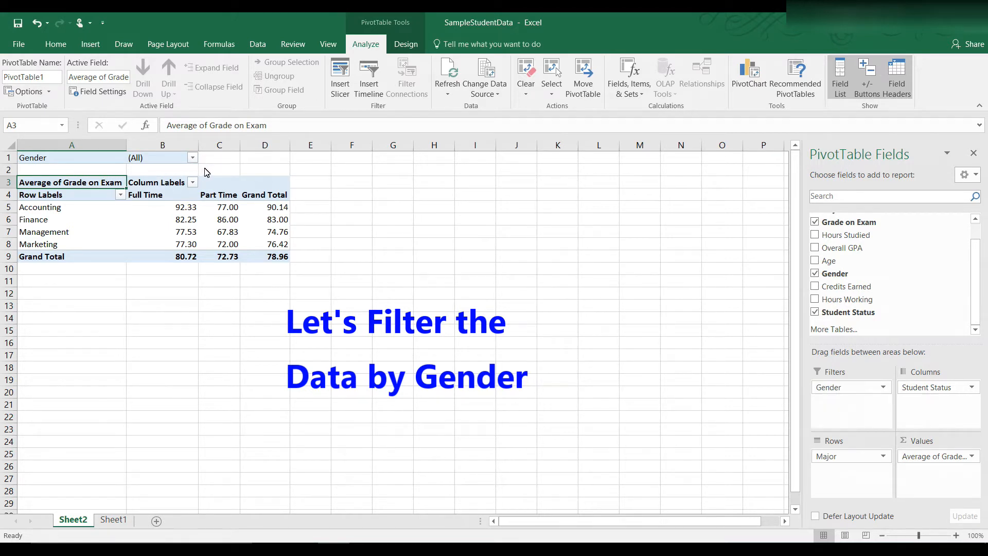
mouse_move(211, 166)
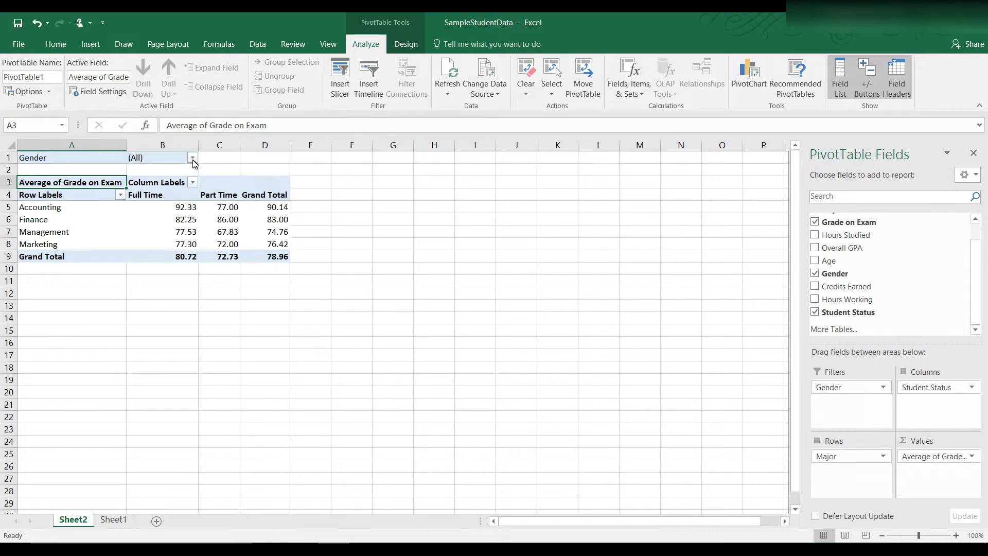
- Set the Gender report filter to Female, giving a grand total of 81.20
left_click(193, 157)
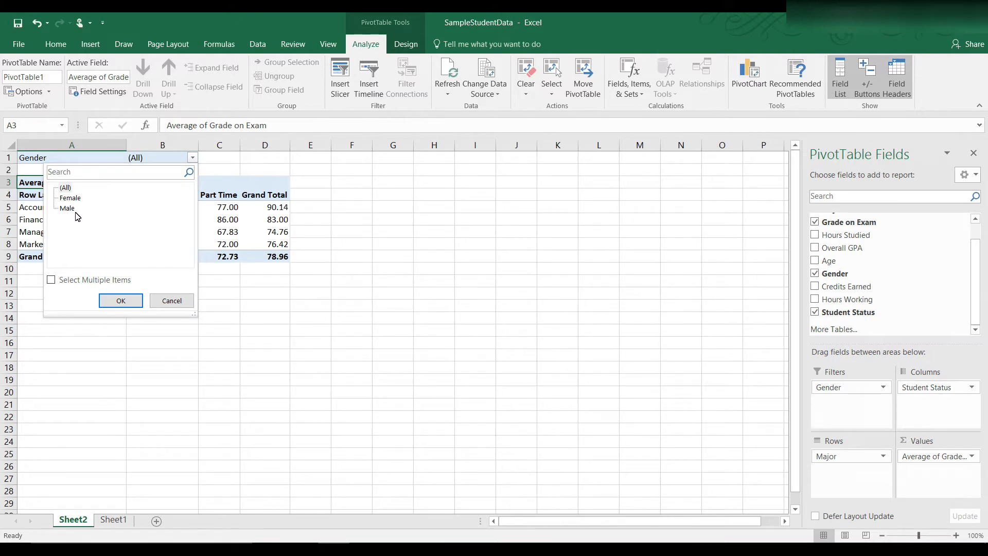
left_click(69, 197)
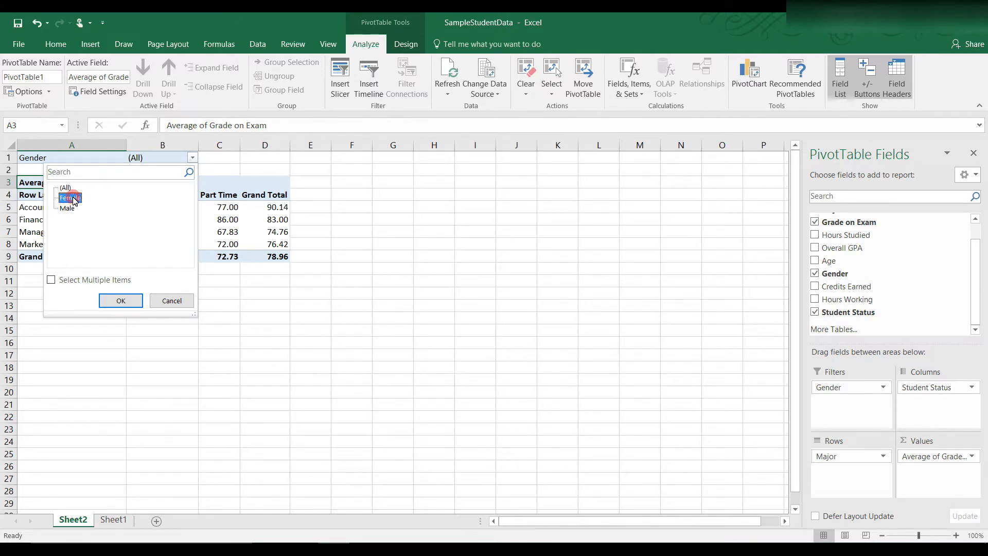
left_click(121, 299)
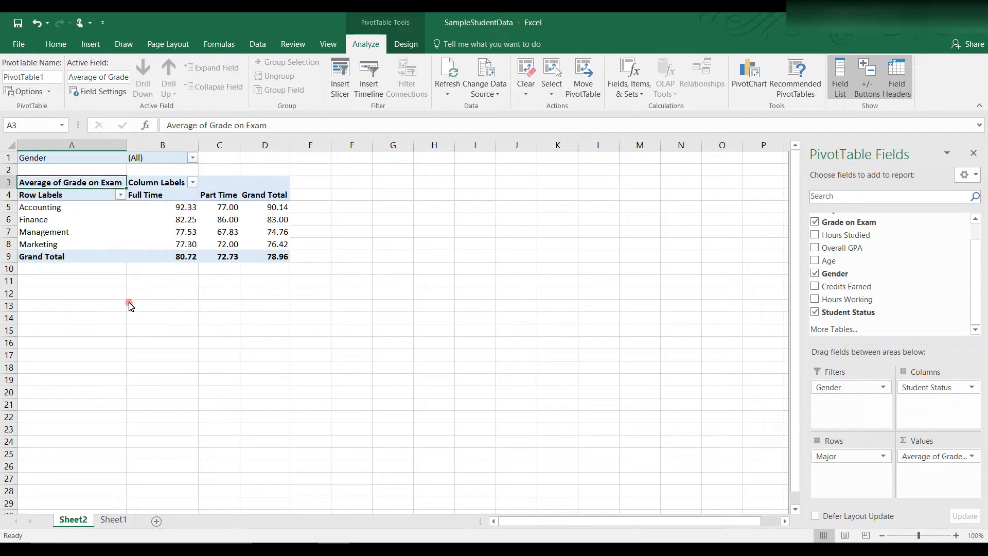
left_click(170, 157)
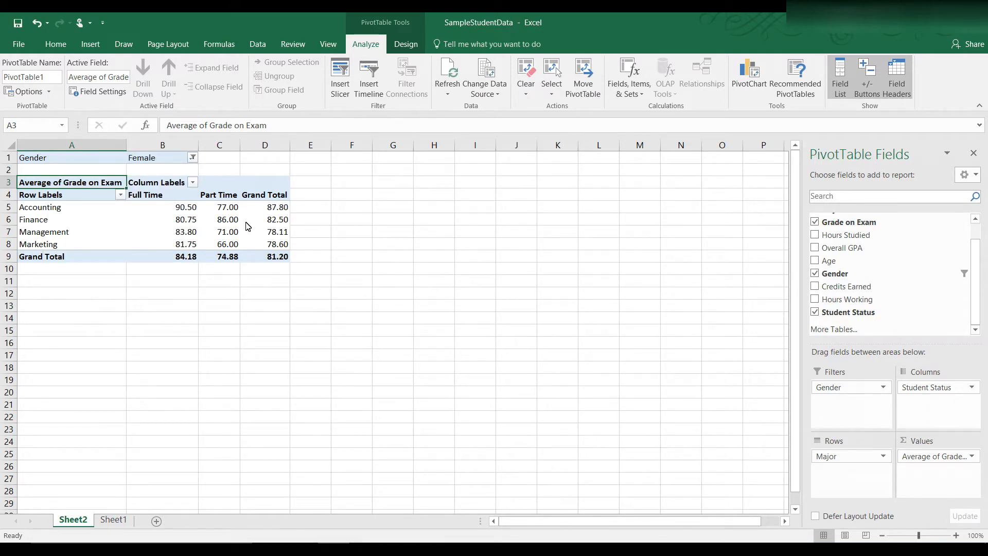
mouse_move(134, 209)
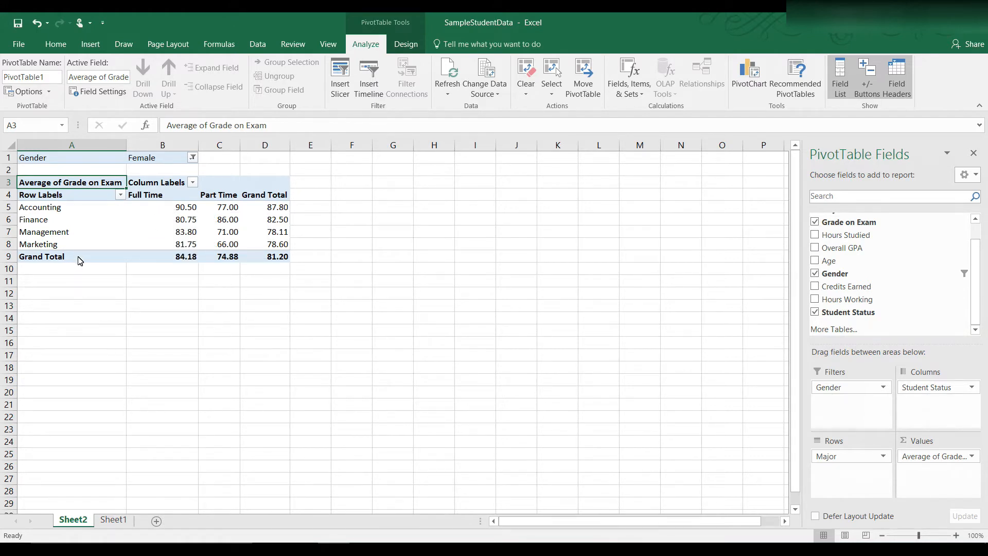
mouse_move(245, 216)
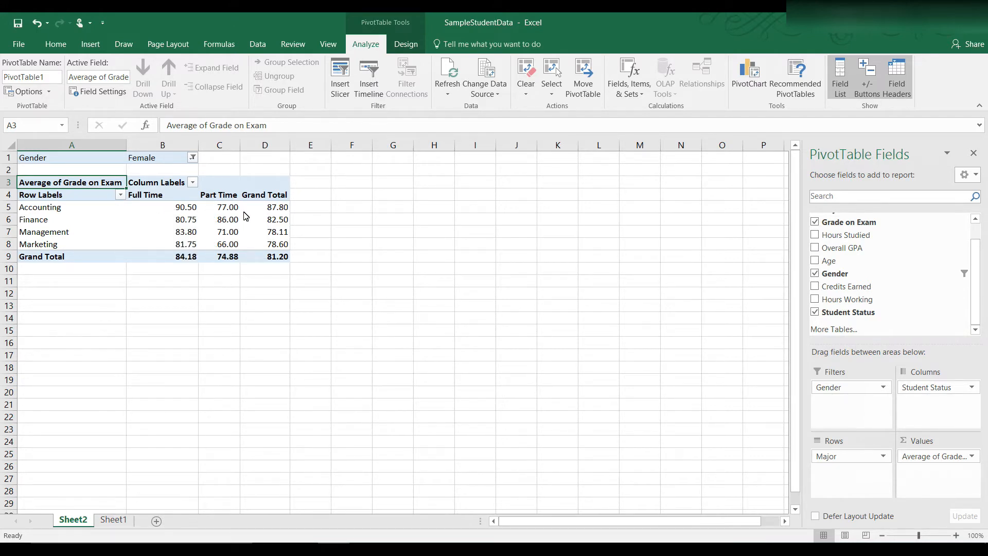
mouse_move(206, 280)
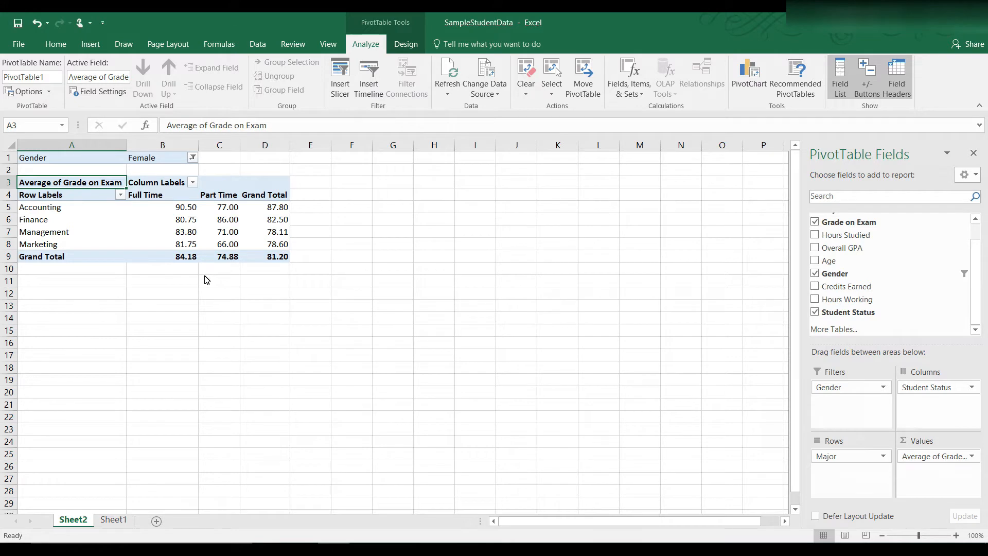
mouse_move(119, 217)
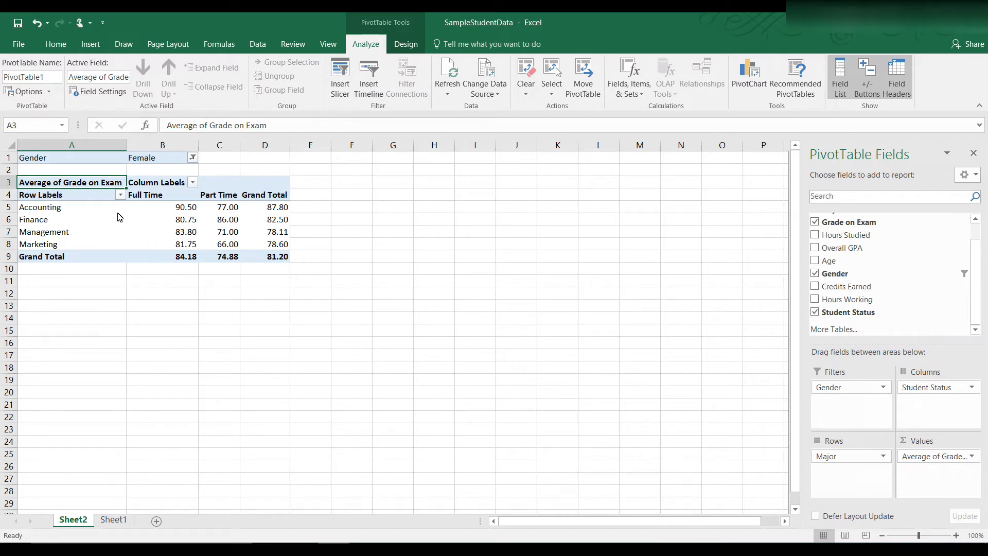
mouse_move(44, 167)
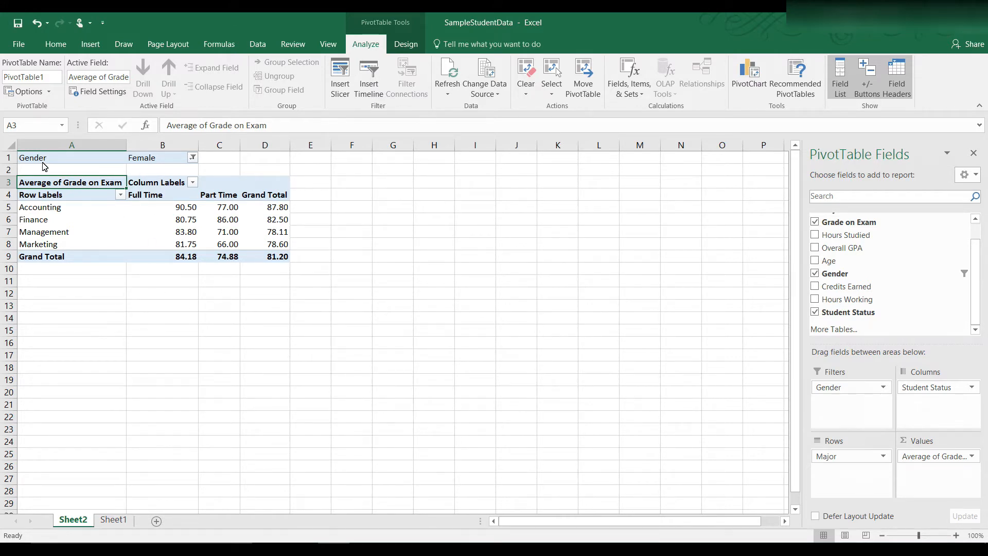
mouse_move(404, 391)
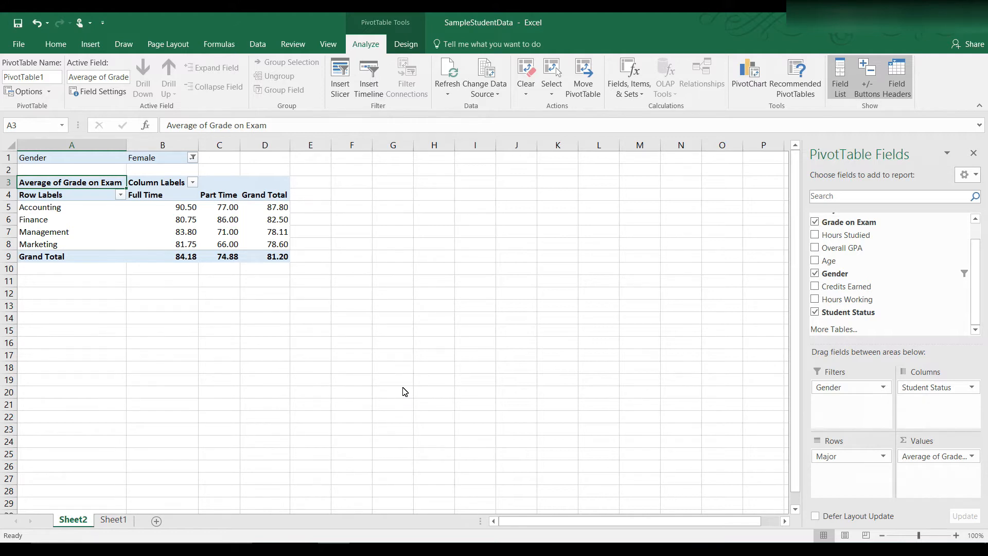
mouse_move(446, 395)
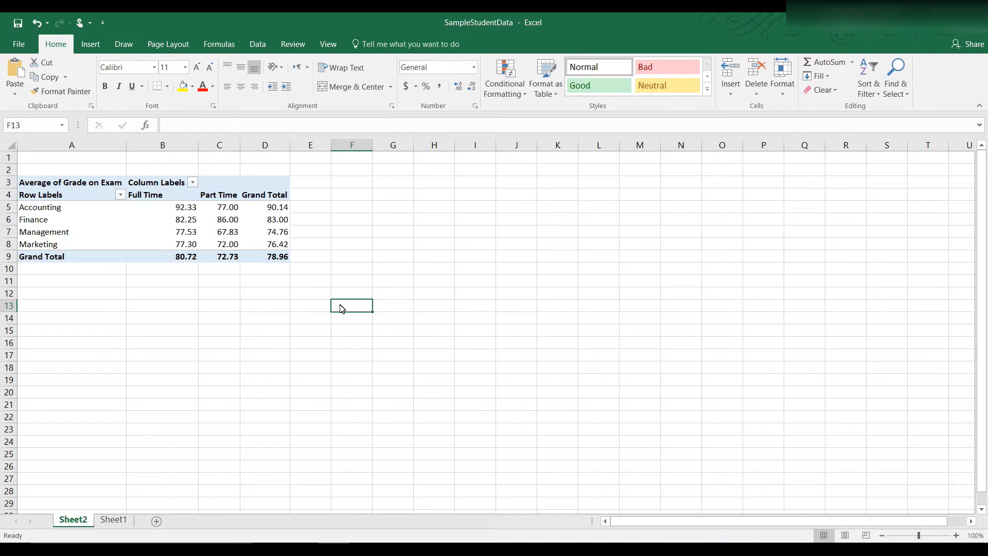
mouse_move(318, 290)
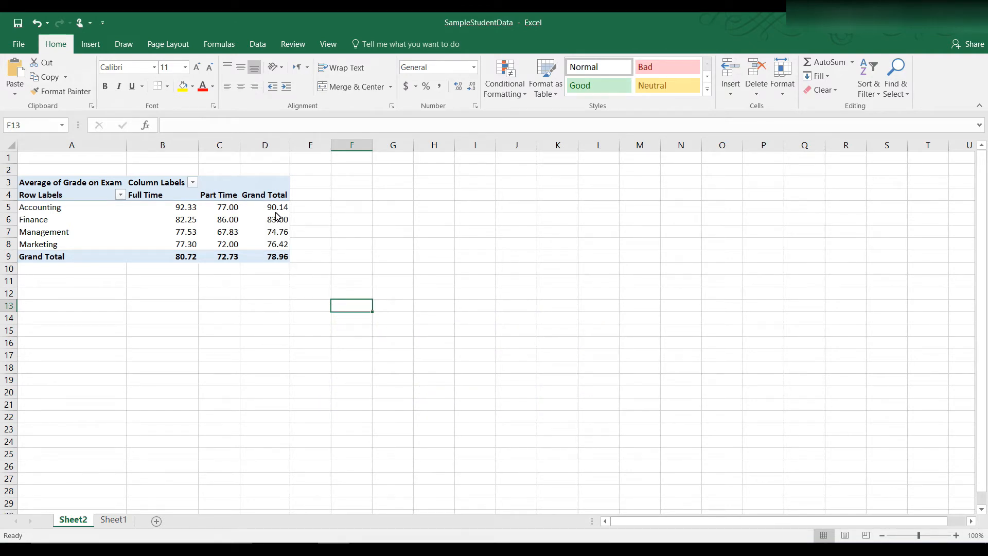
mouse_move(277, 207)
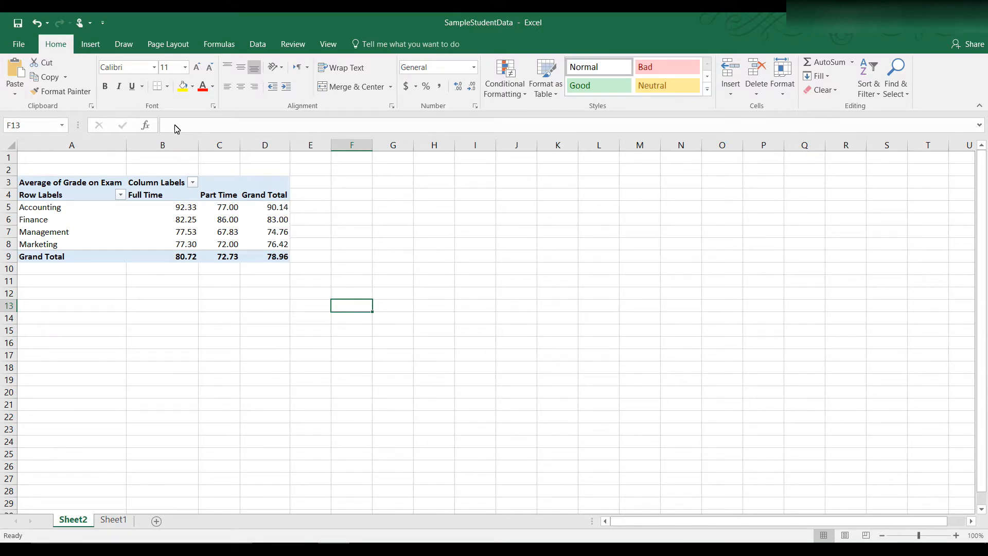
mouse_move(280, 215)
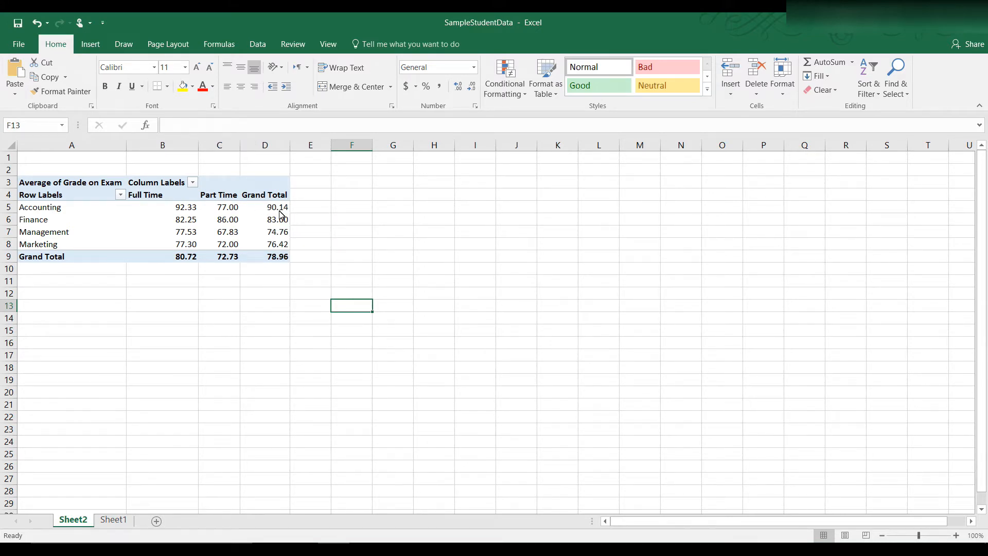
- Select Accounting's Grand Total cell (90.14) inside the pivot table to reveal its tools
left_click(277, 207)
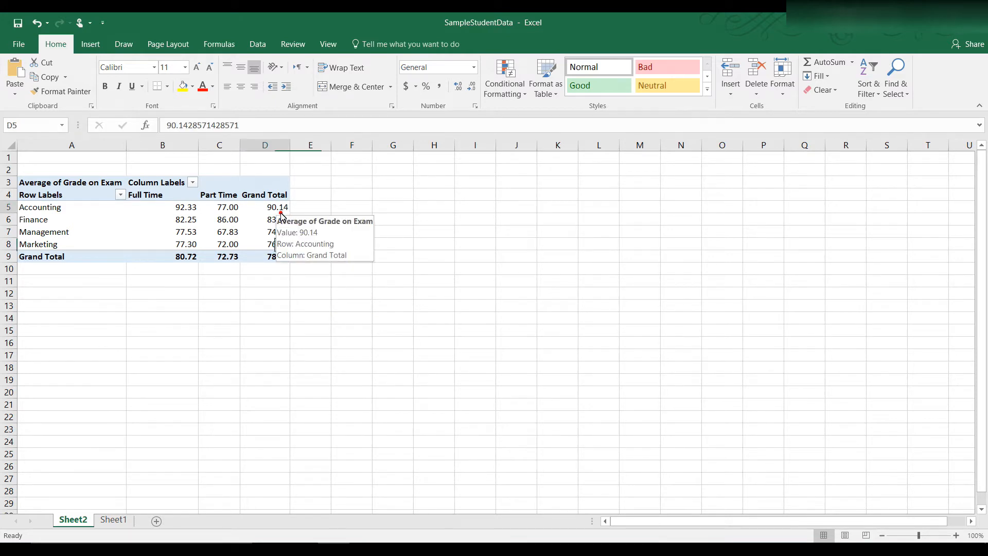
left_click(264, 207)
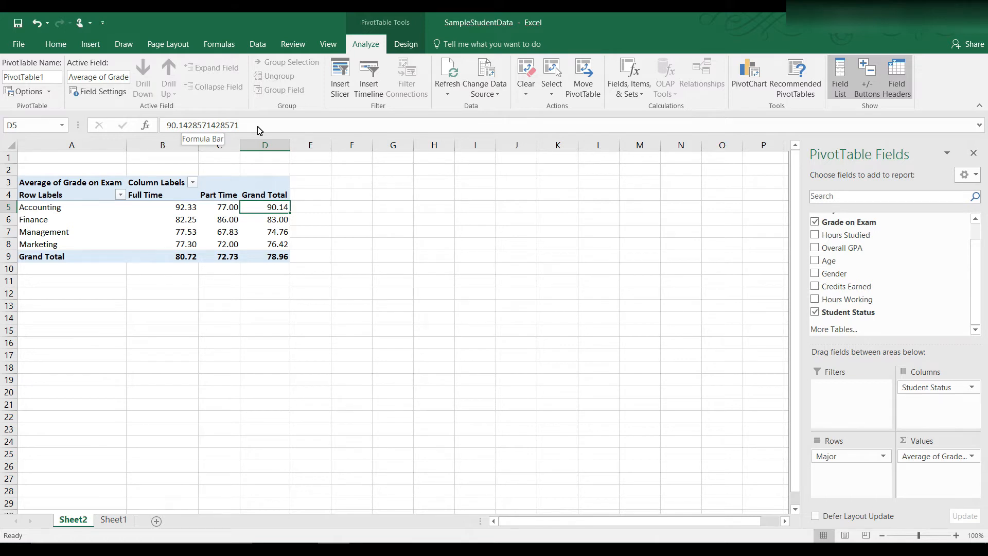
mouse_move(273, 220)
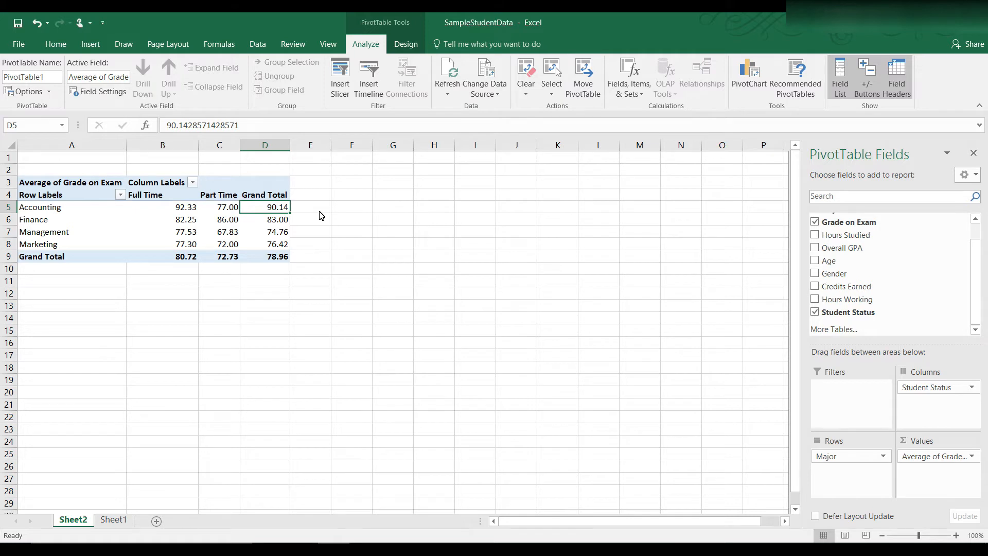
mouse_move(264, 206)
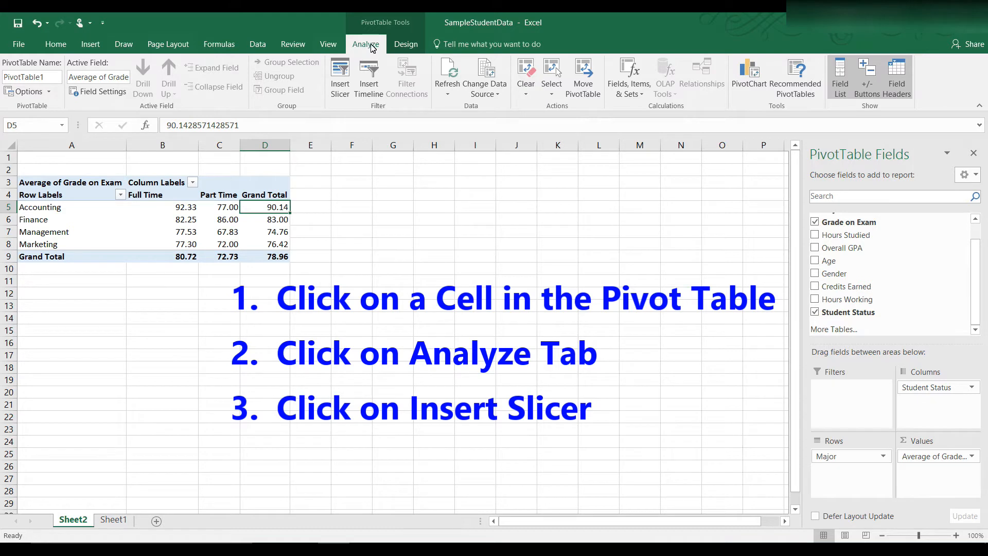
mouse_move(370, 46)
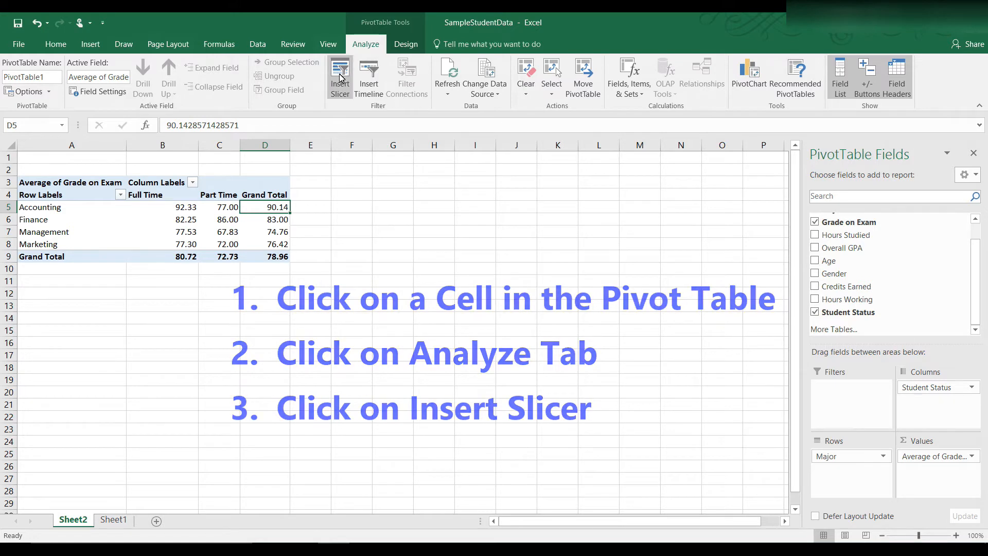
- Insert slicers for Hours Studied, Overall GPA, Age and Gender on the sheet
left_click(339, 74)
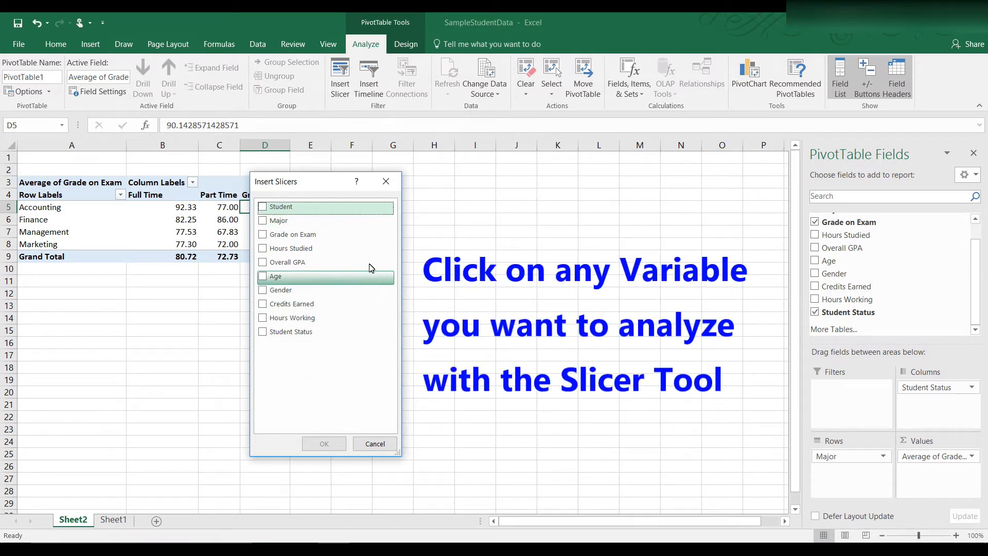
mouse_move(278, 220)
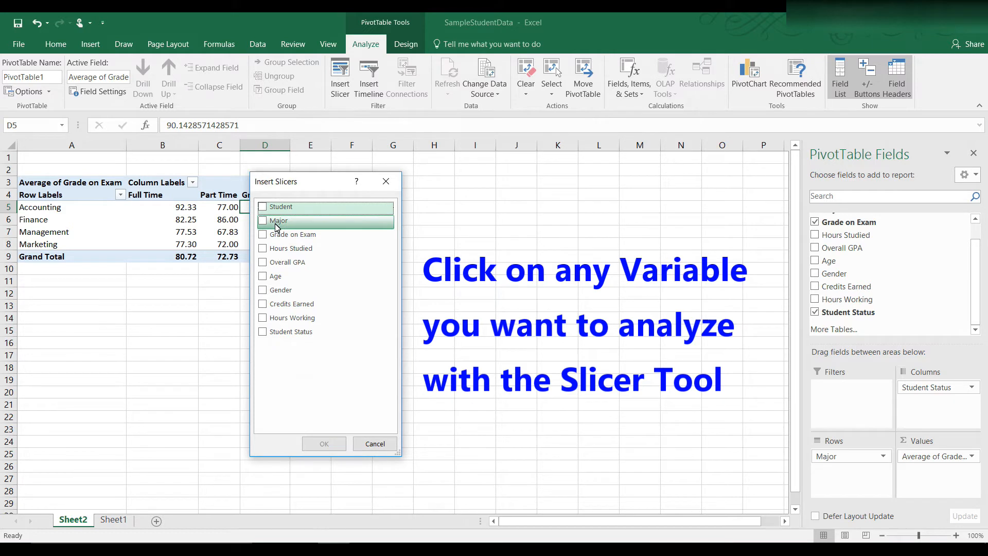
mouse_move(282, 248)
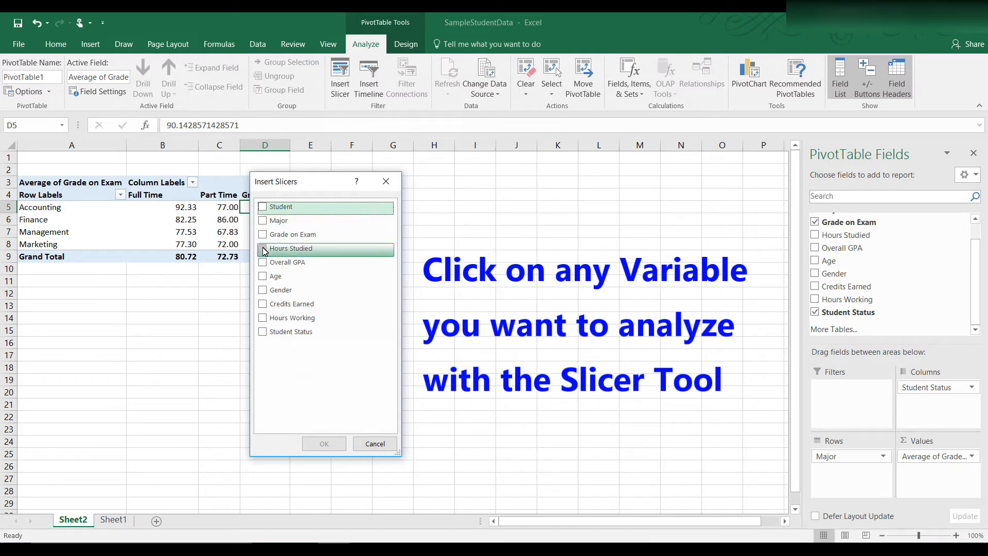
left_click(262, 248)
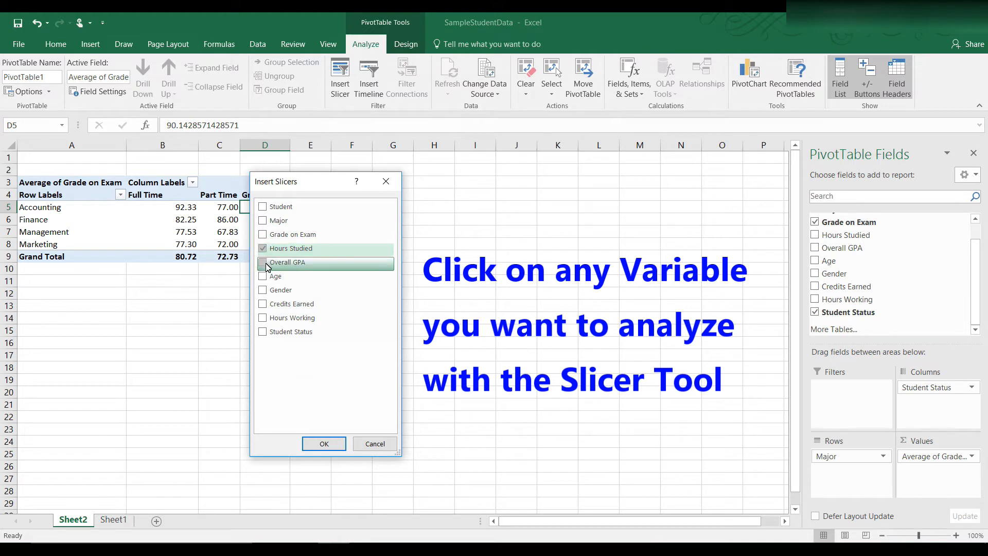
left_click(262, 262)
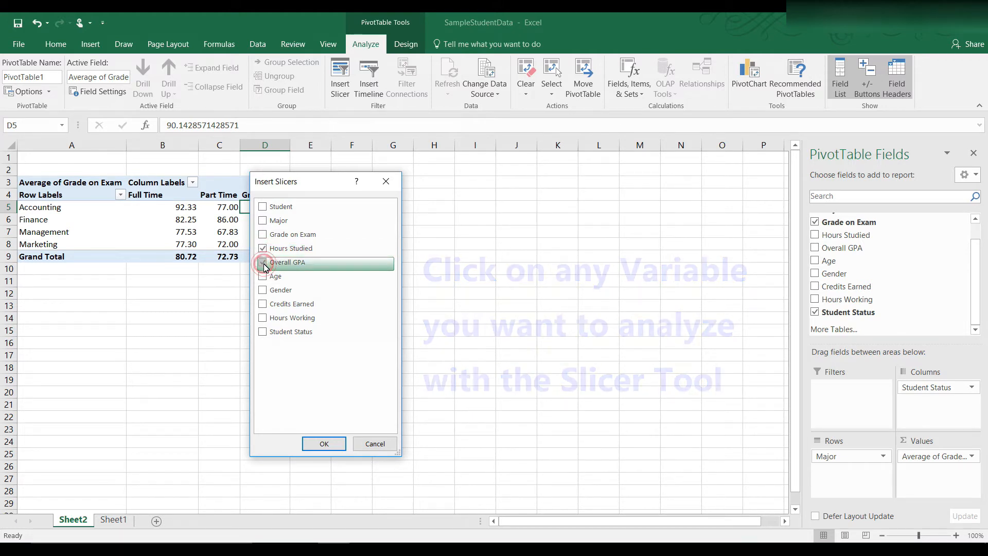
left_click(263, 276)
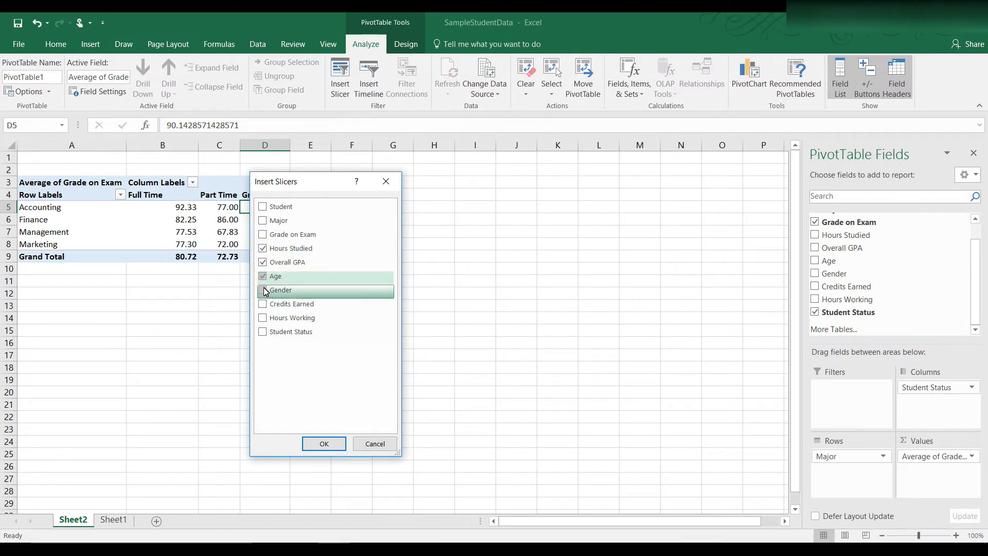
left_click(263, 291)
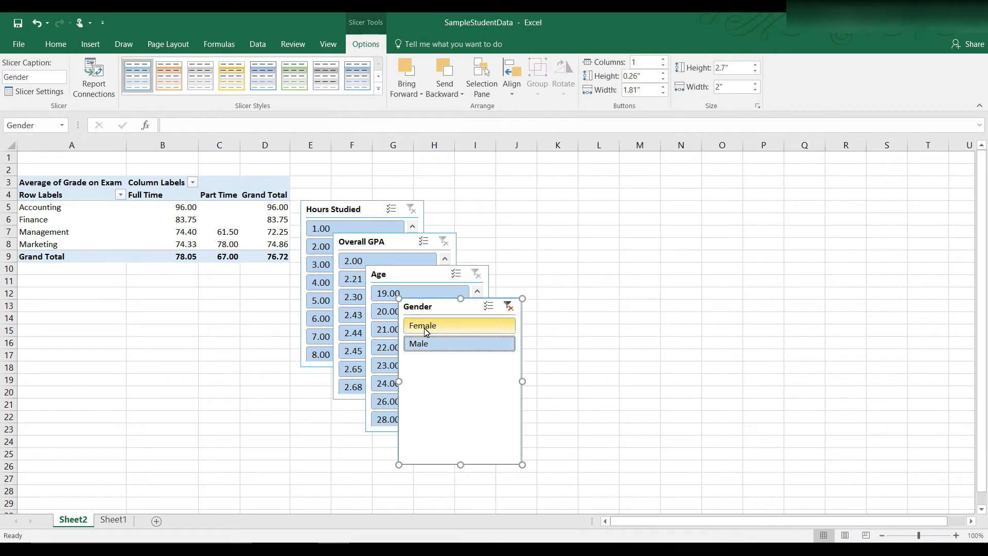
left_click(459, 343)
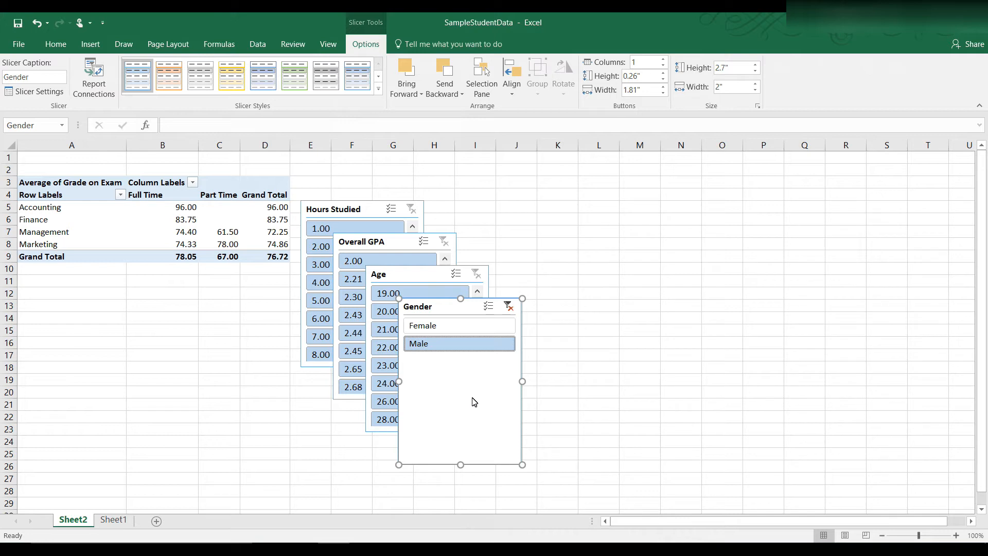
mouse_move(463, 400)
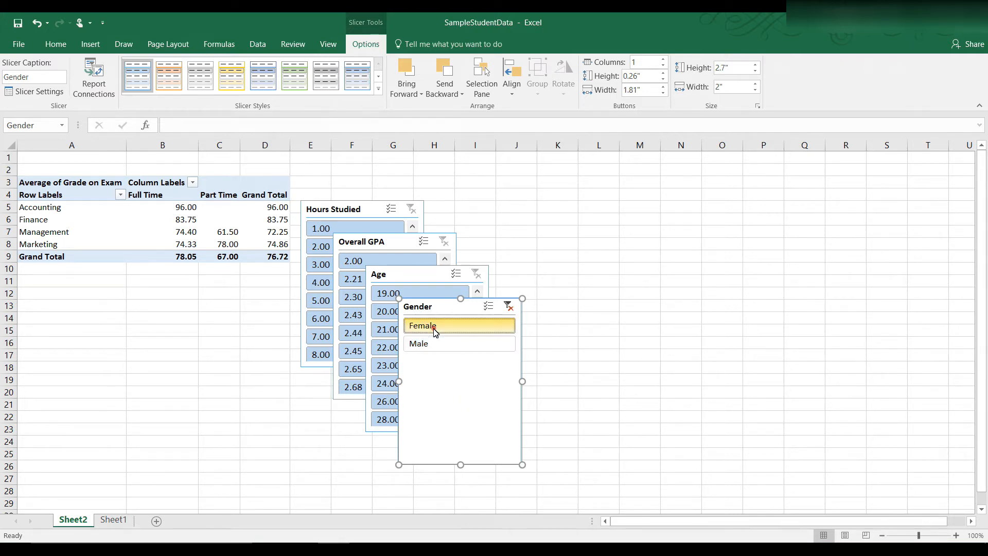
left_click(418, 344)
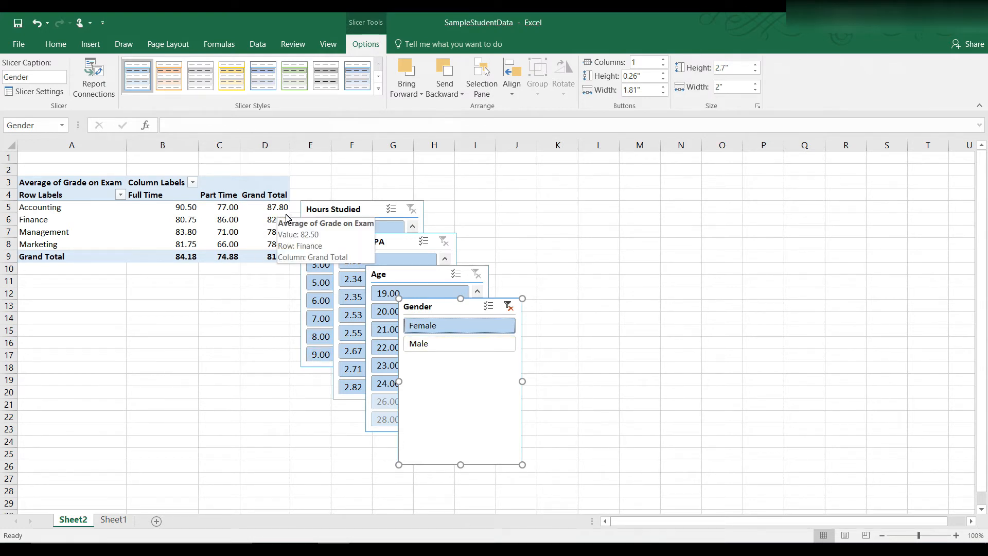
mouse_move(277, 275)
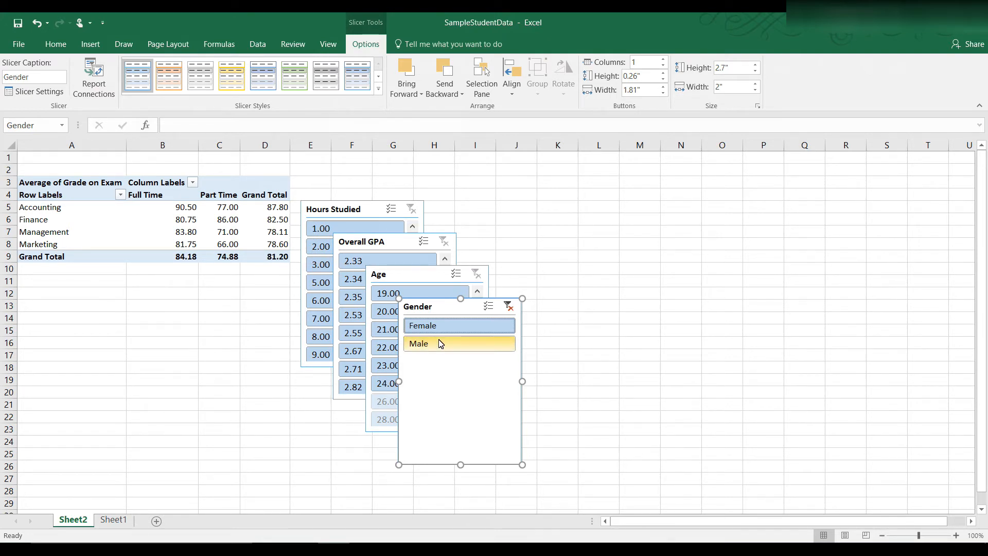
left_click(419, 344)
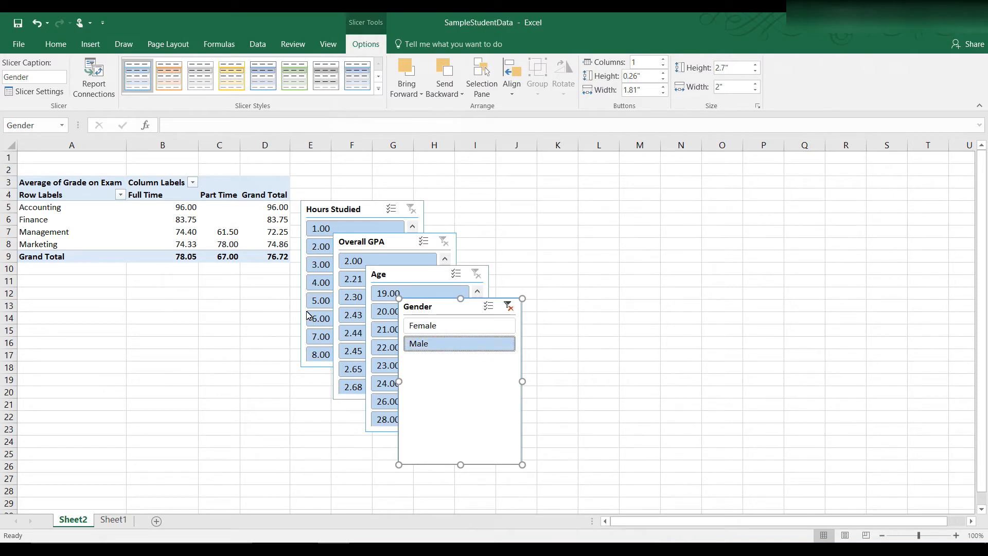
mouse_move(441, 369)
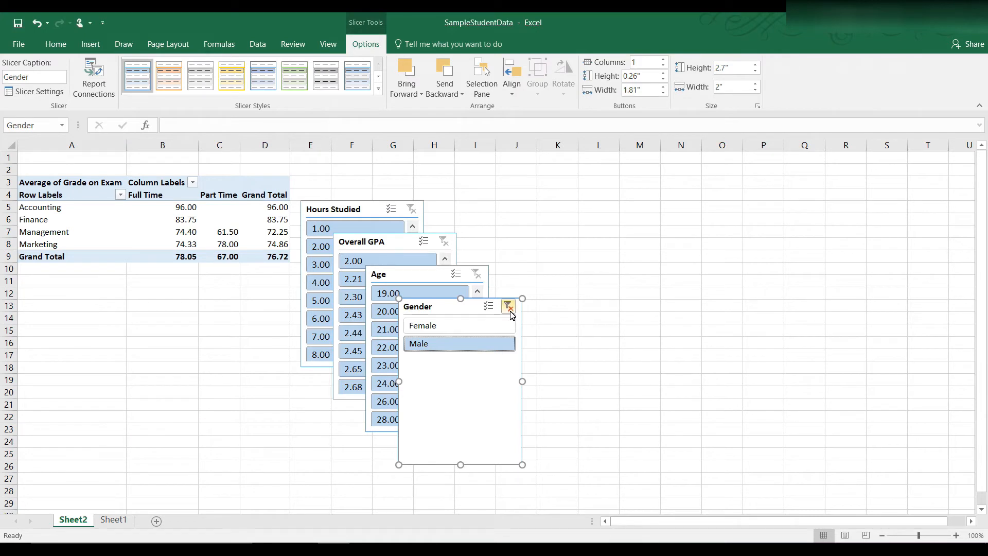
mouse_move(509, 307)
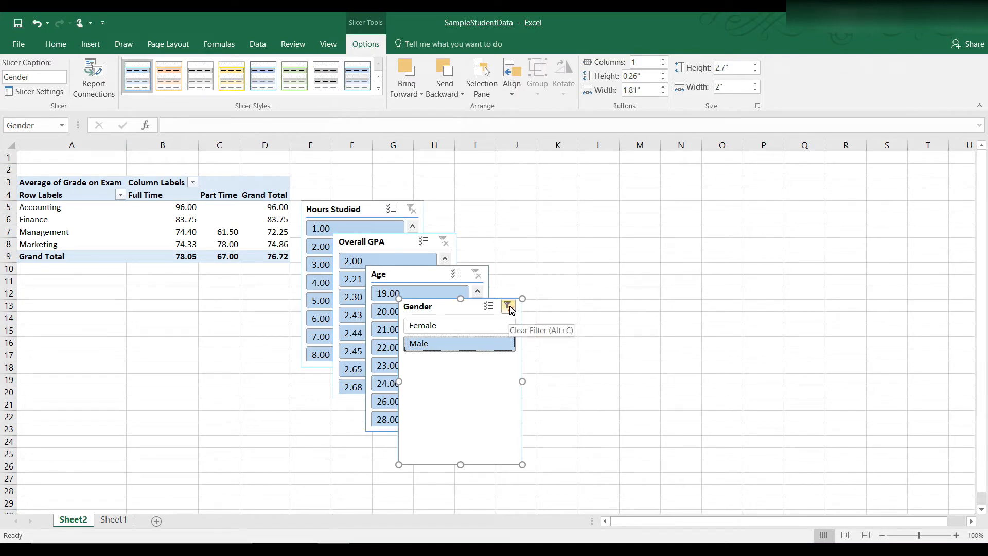
left_click(422, 325)
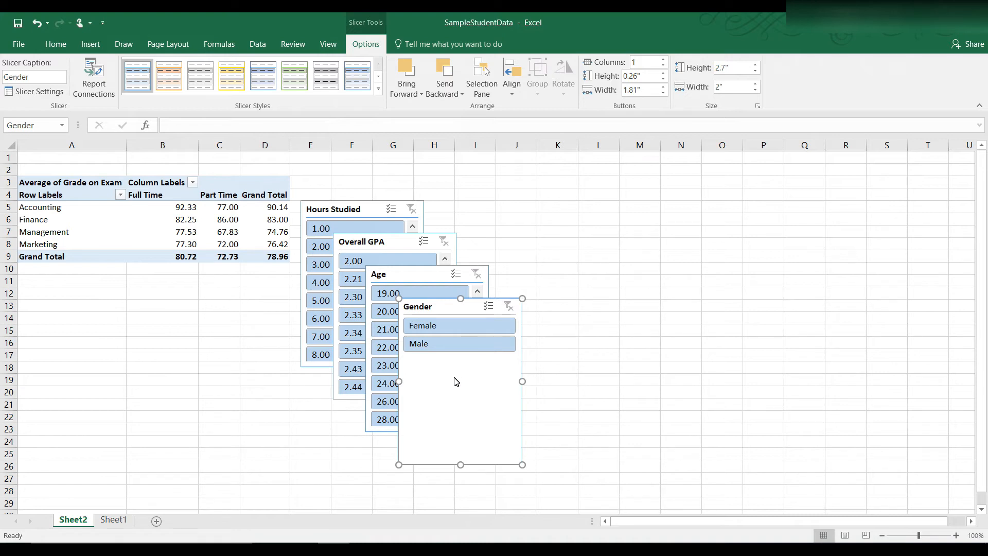
mouse_move(441, 310)
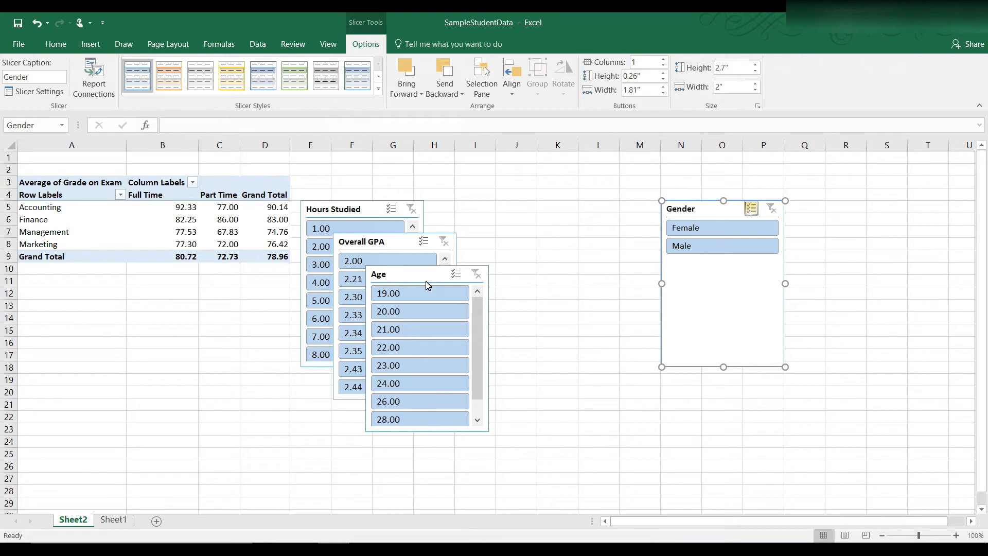
mouse_move(477, 424)
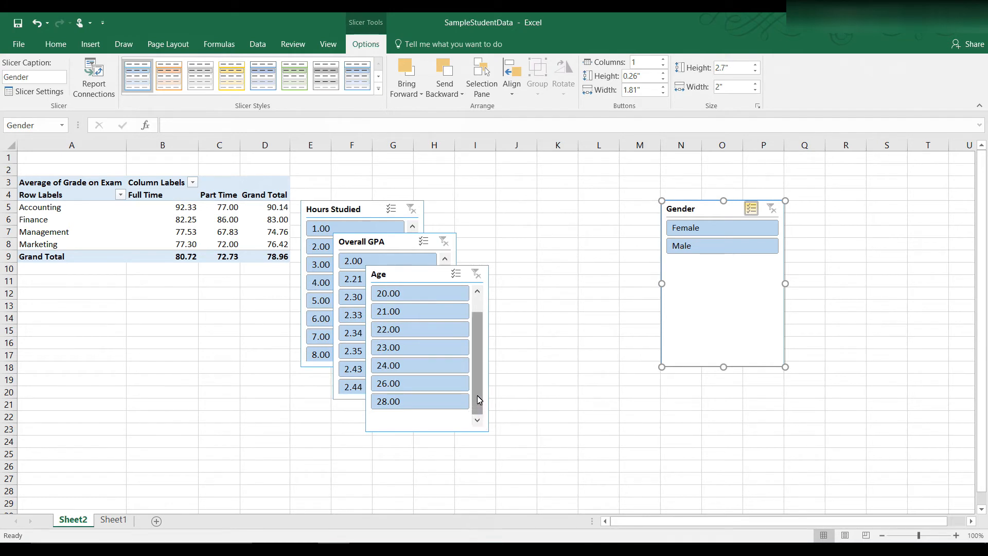
mouse_move(477, 396)
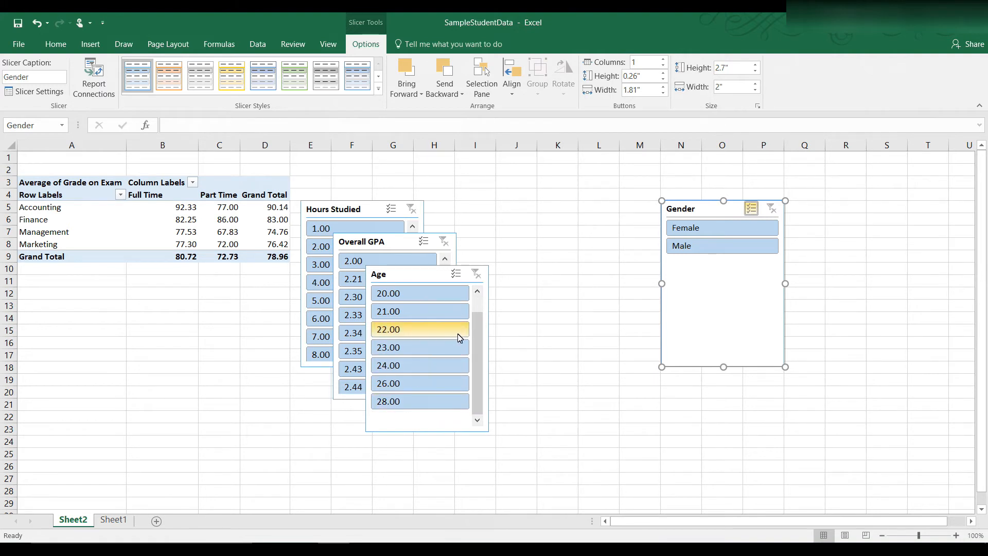
- Try filtering the Age slicer to ages 20 and 21 with Multi-Select, then clear the age filter
left_click(476, 293)
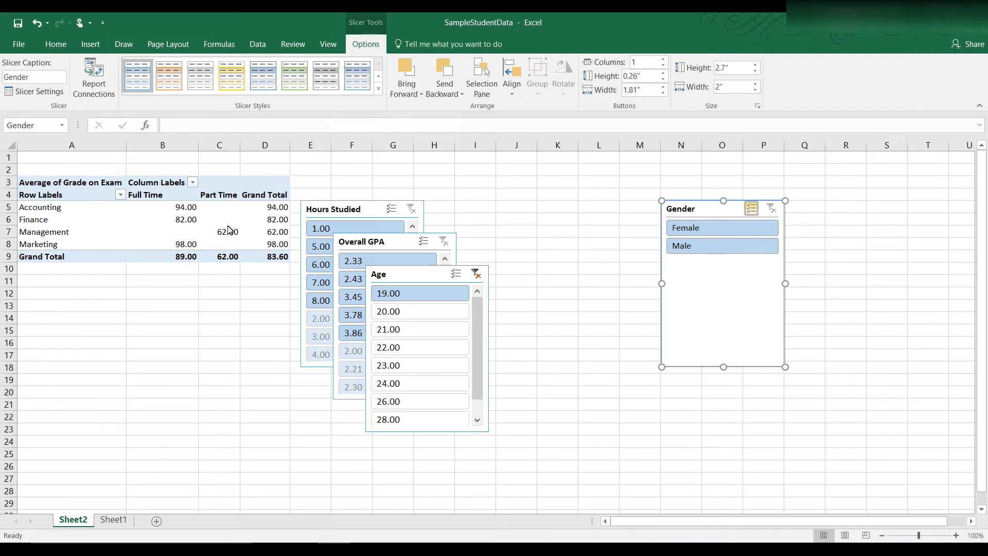
mouse_move(234, 223)
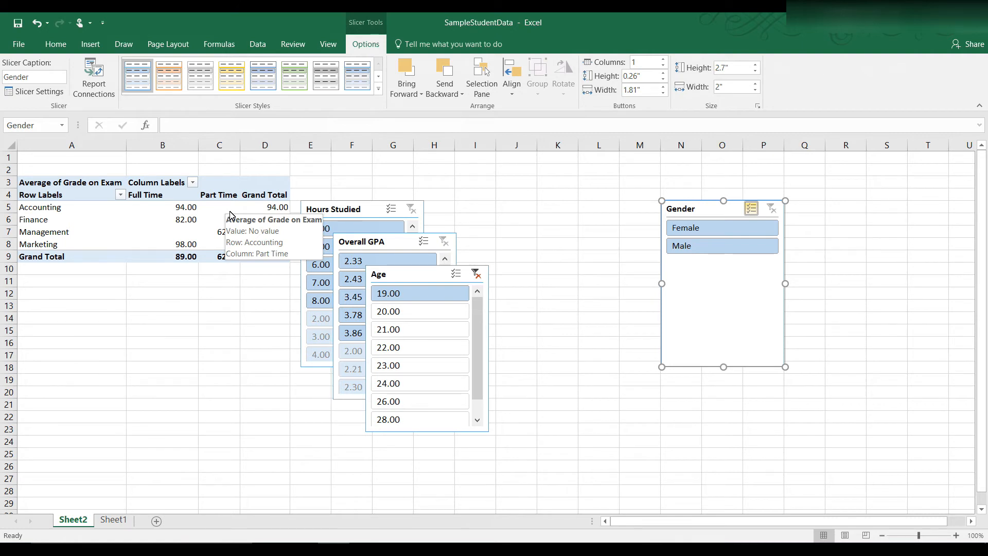
mouse_move(227, 232)
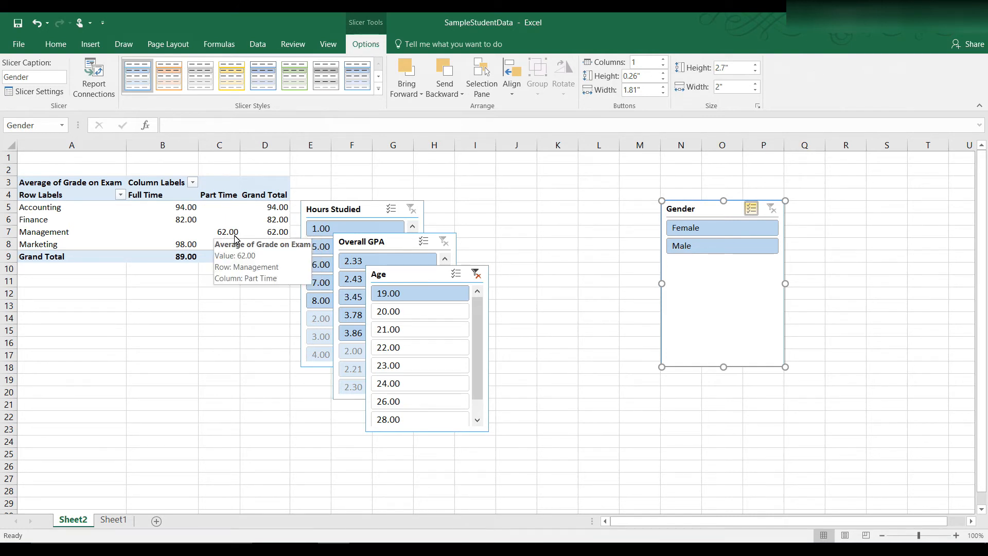
left_click(415, 311)
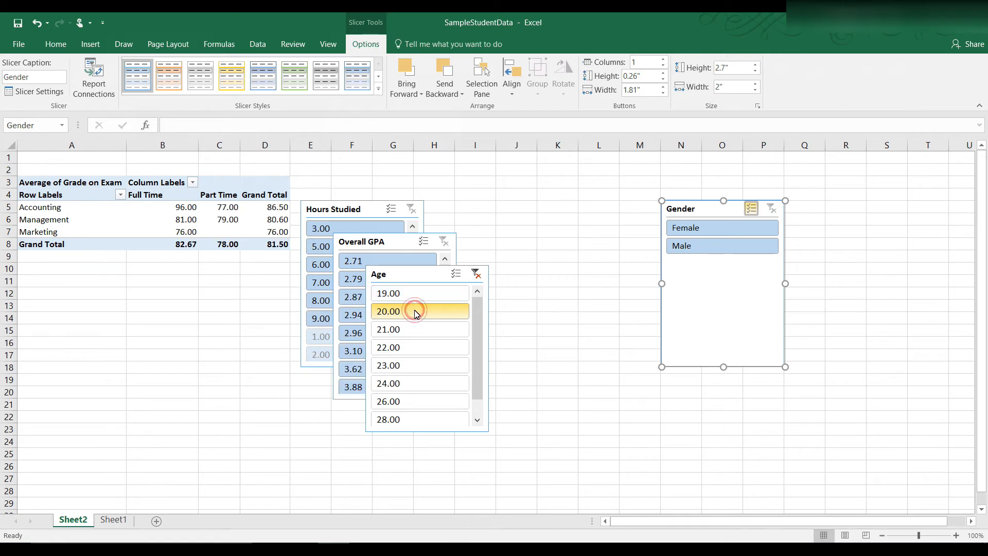
left_click(388, 293)
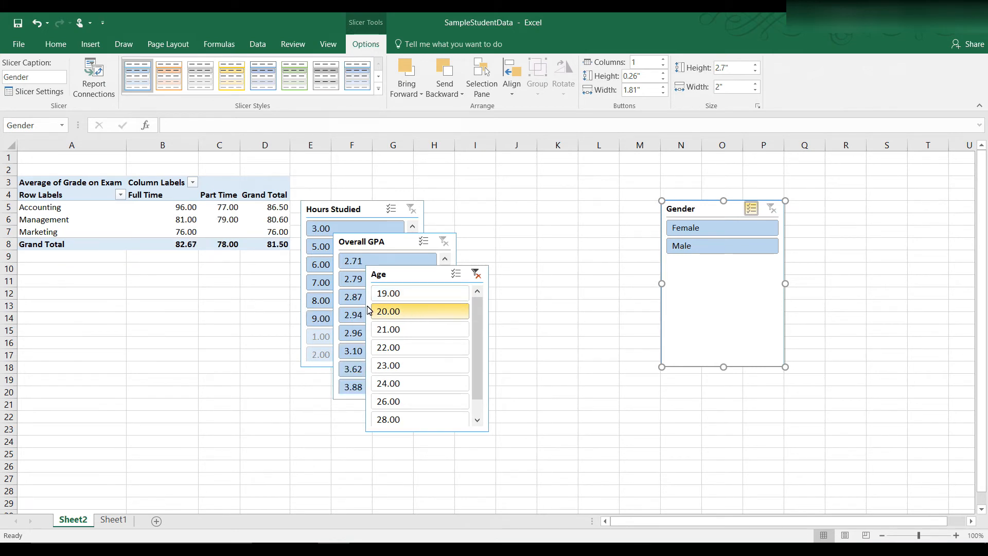
left_click(389, 329)
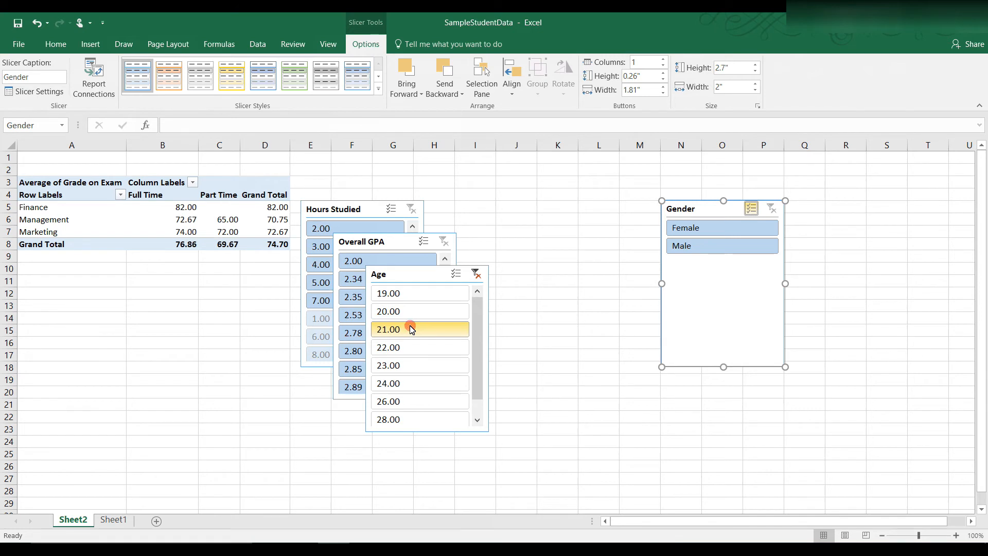
left_click(388, 330)
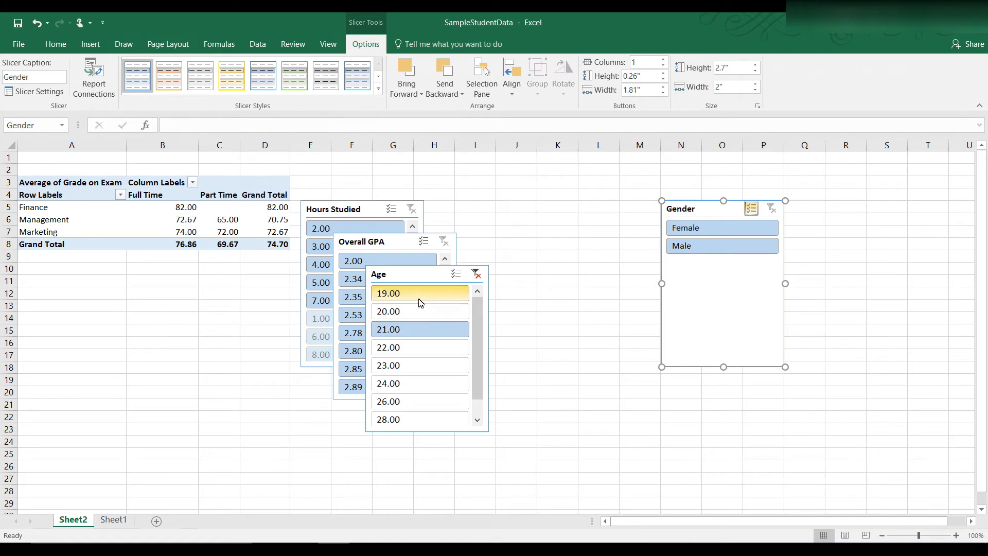
mouse_move(431, 291)
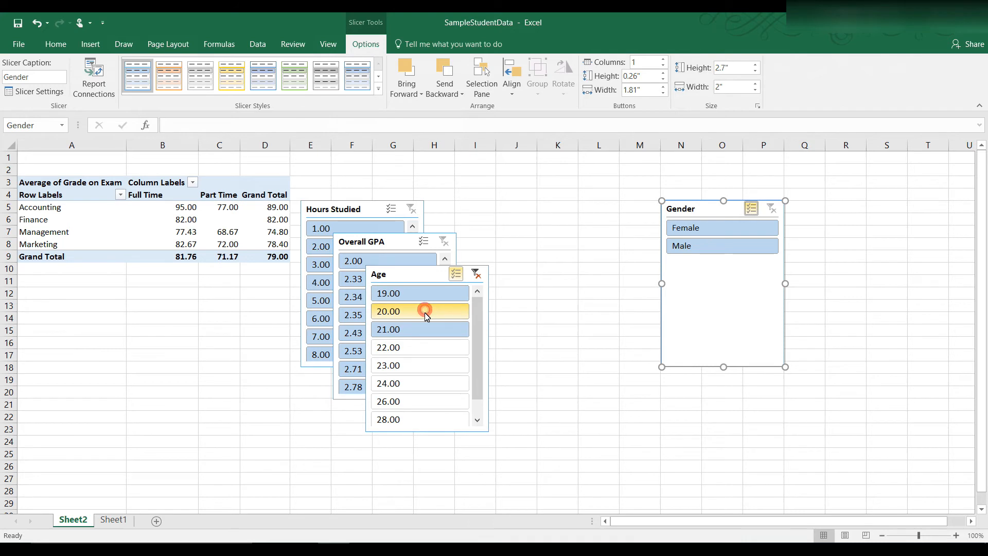
left_click(419, 346)
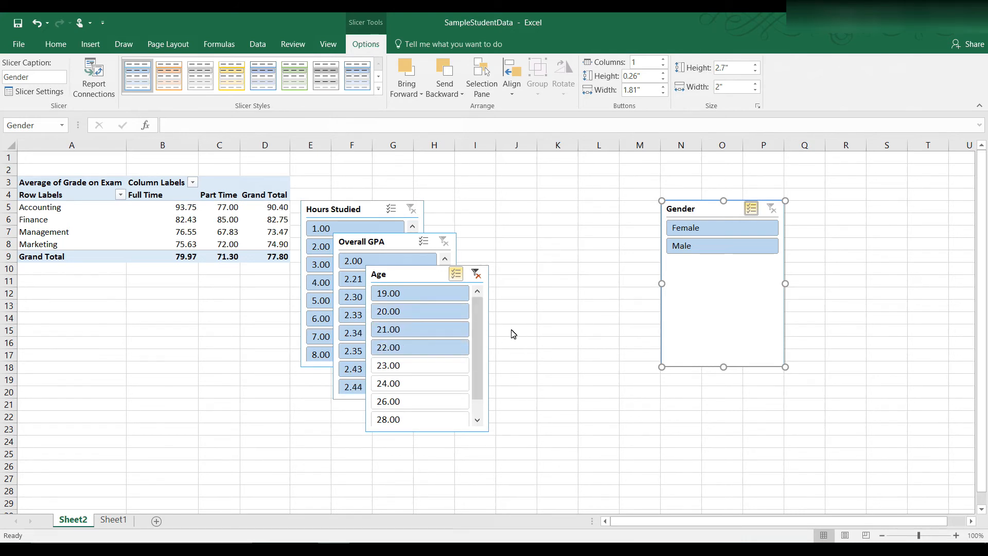
mouse_move(417, 347)
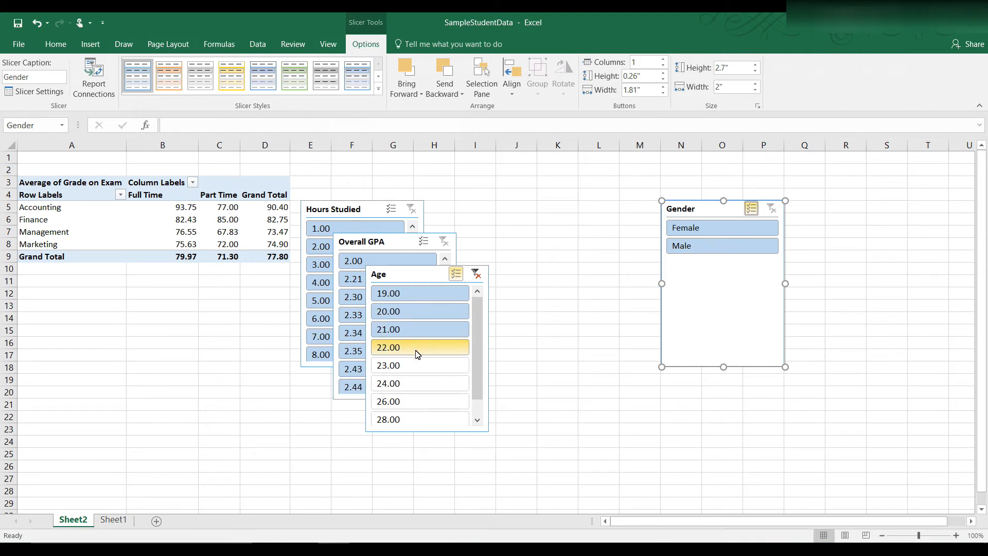
mouse_move(313, 254)
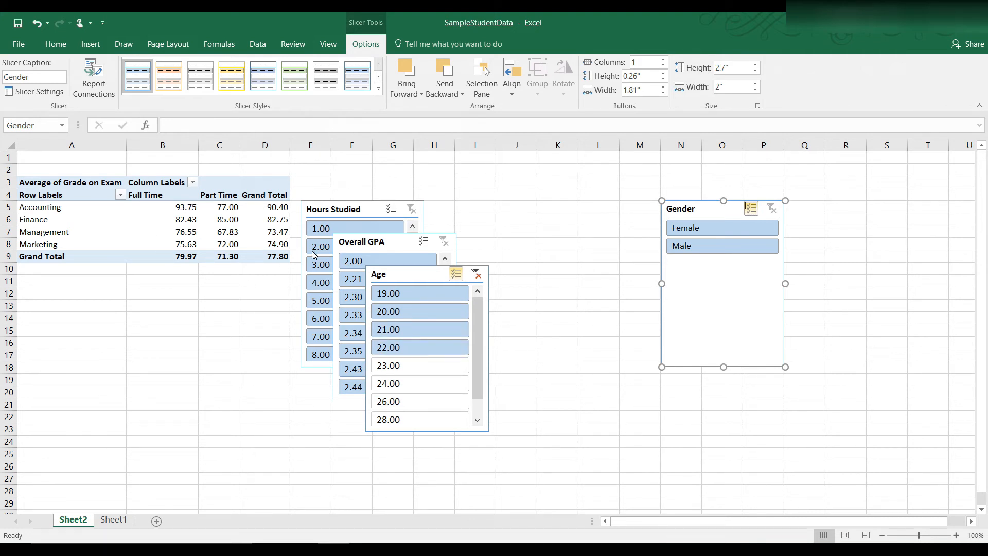
mouse_move(475, 274)
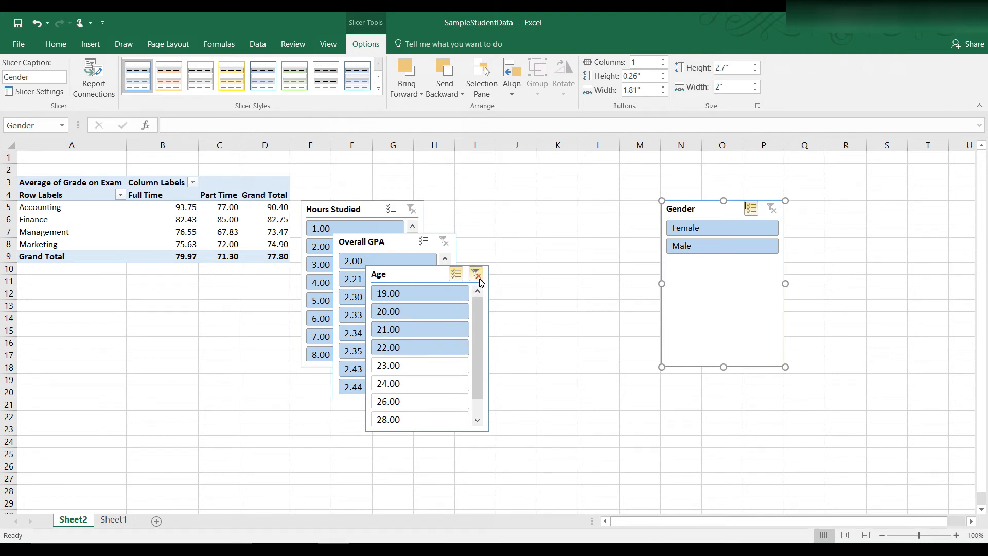
left_click(477, 274)
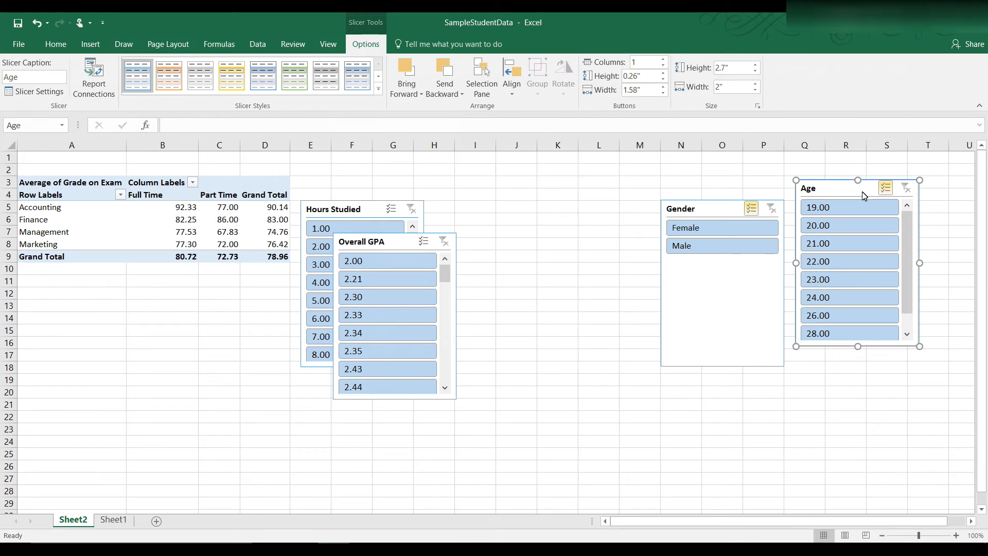
mouse_move(477, 288)
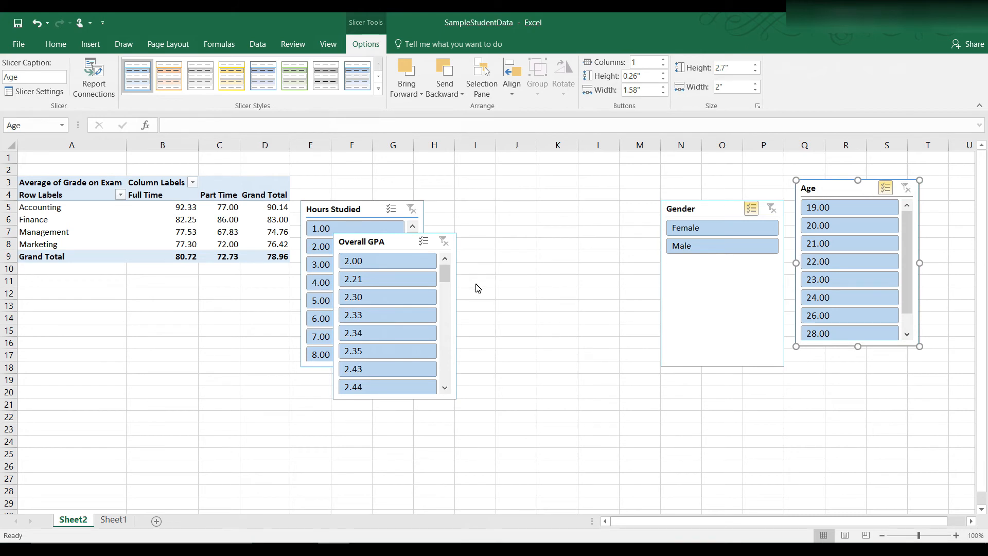
mouse_move(278, 285)
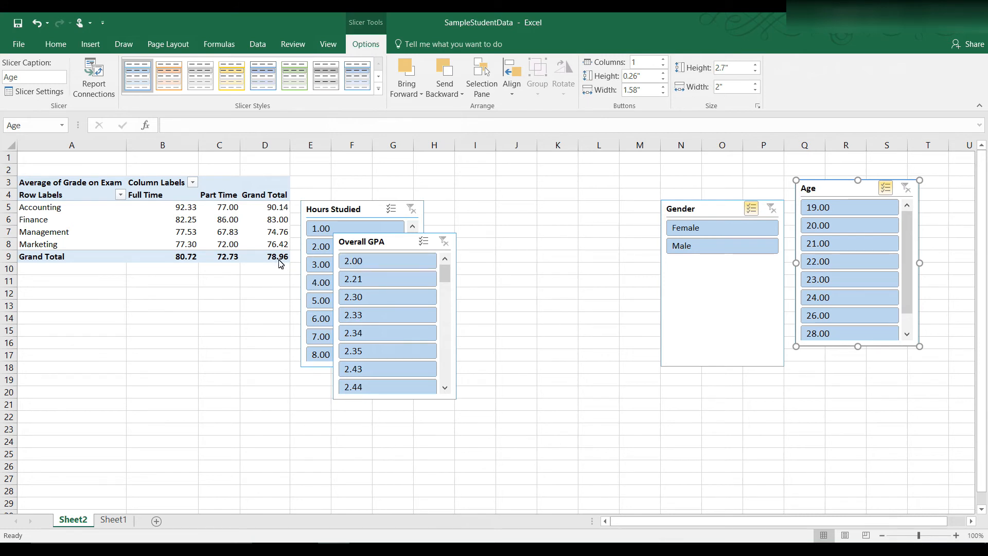
mouse_move(274, 272)
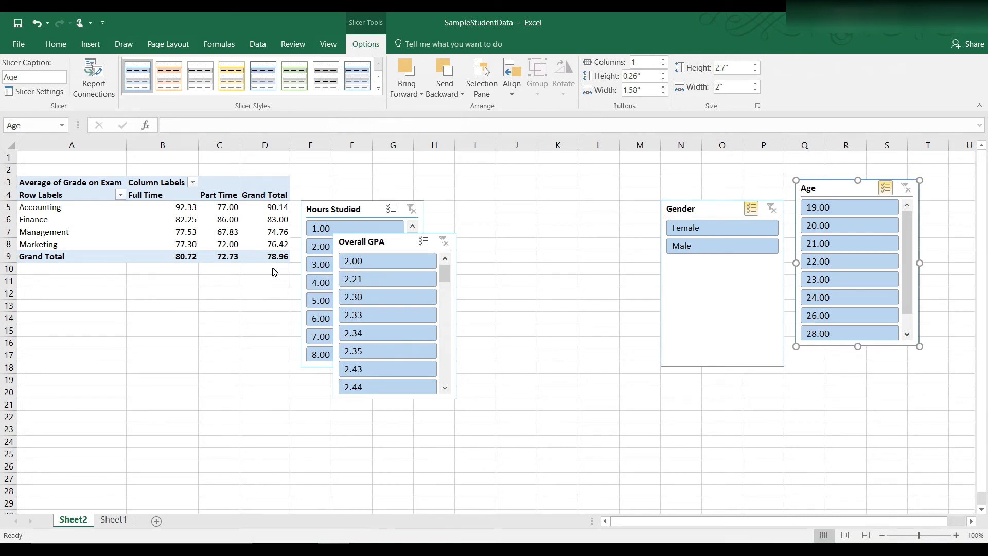
mouse_move(283, 270)
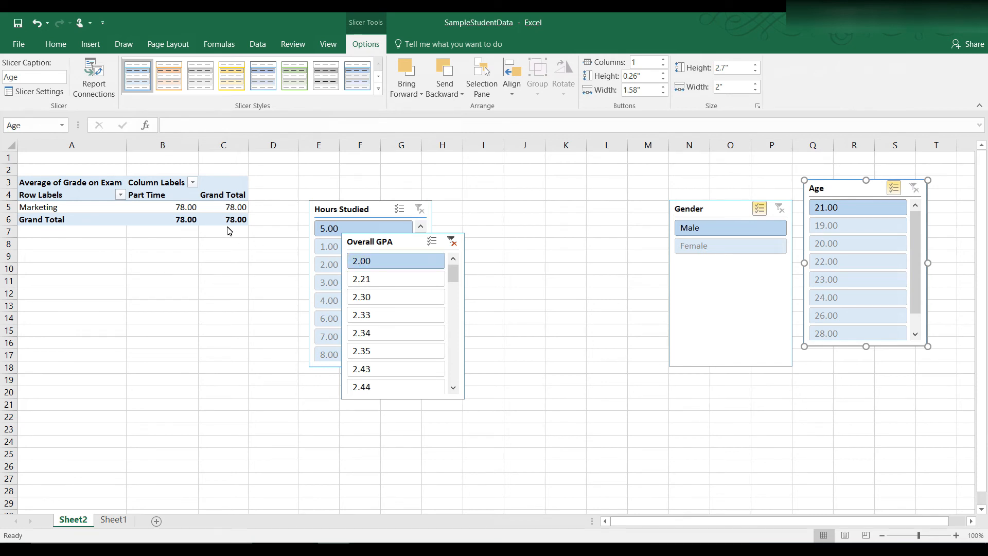
- Filter the Overall GPA slicer to 2.00, 2.21, 2.30 and 2.33, giving a 64.75 grand total
left_click(395, 278)
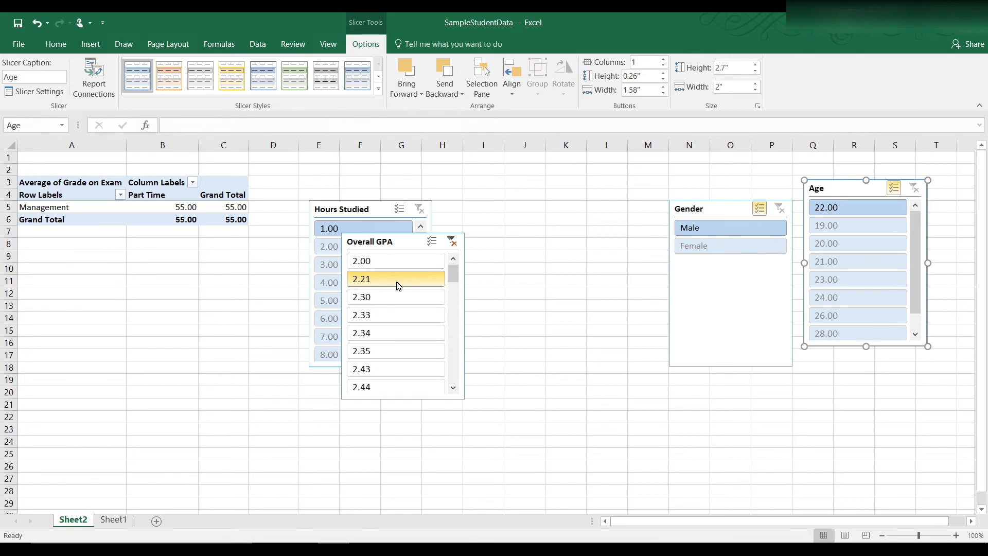
left_click(396, 296)
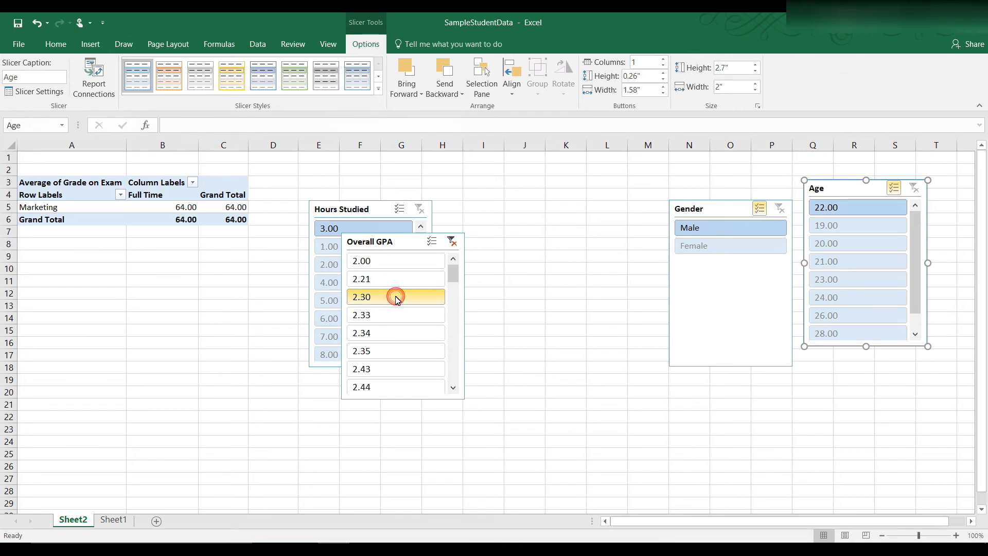
left_click(395, 296)
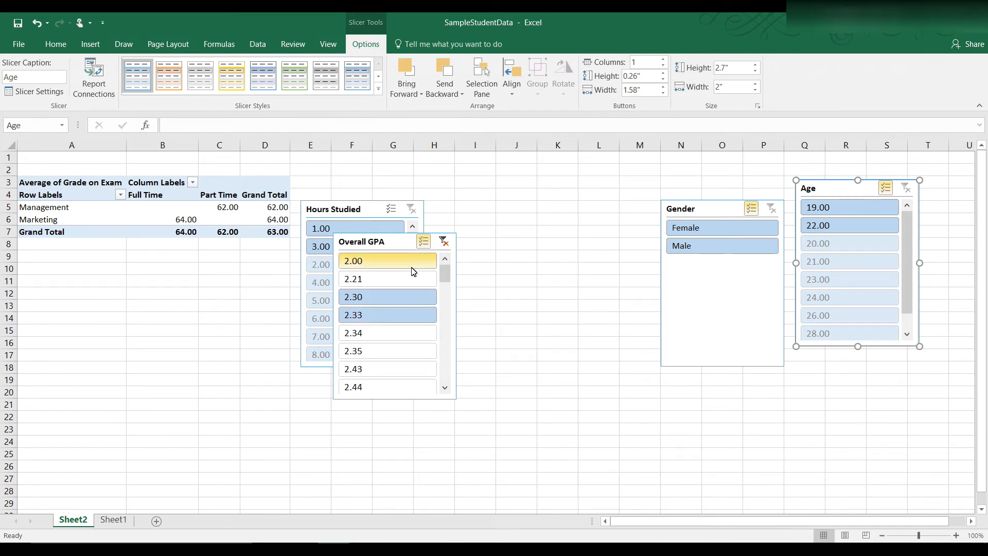
left_click(353, 278)
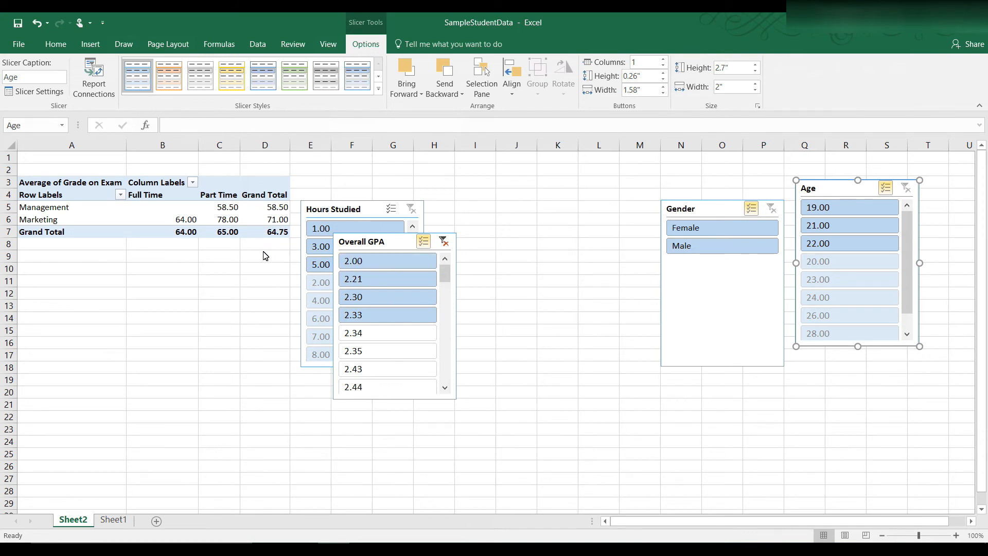
mouse_move(278, 261)
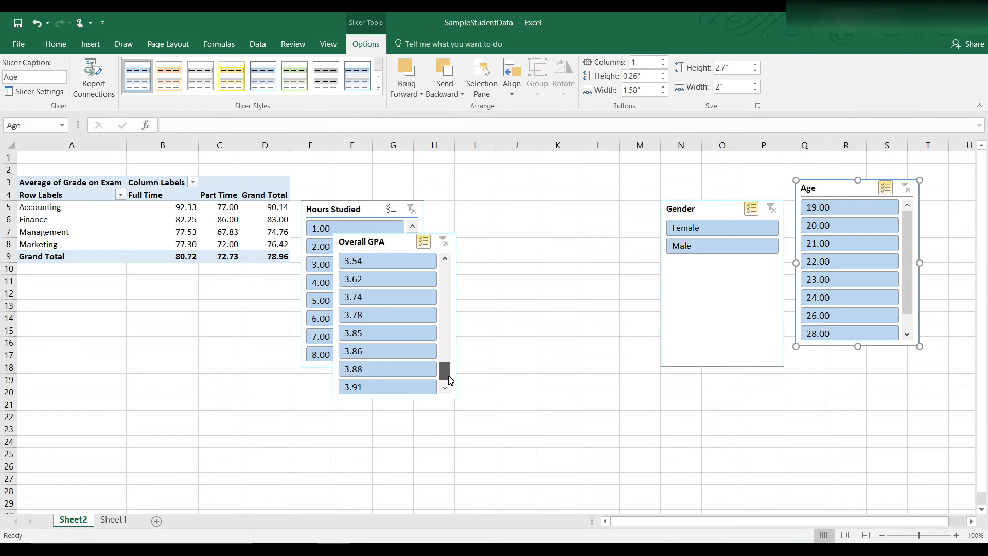
- Filter the Overall GPA slicer to 3.85, 3.86, 3.88 and 3.91 with Multi-Select, giving 97.25
left_click(444, 388)
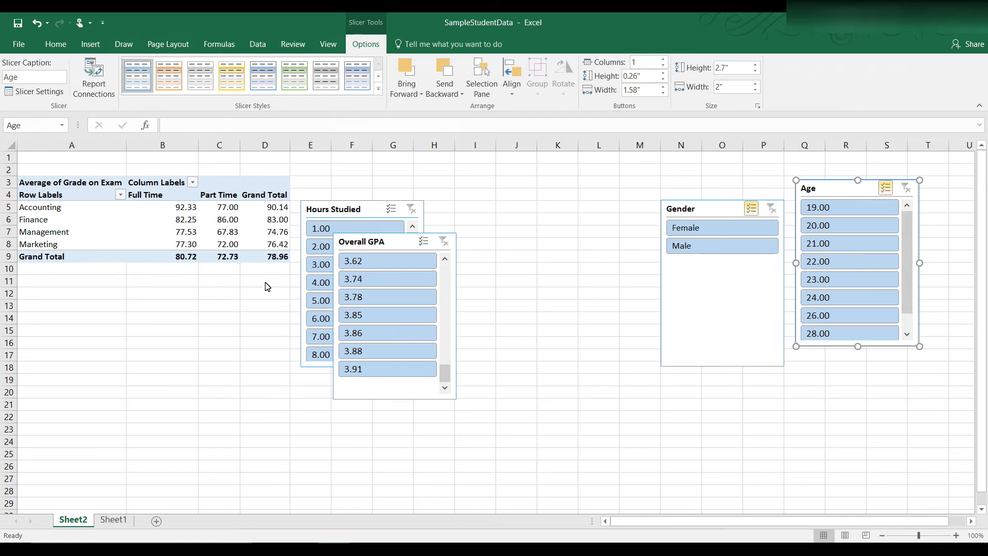
mouse_move(280, 270)
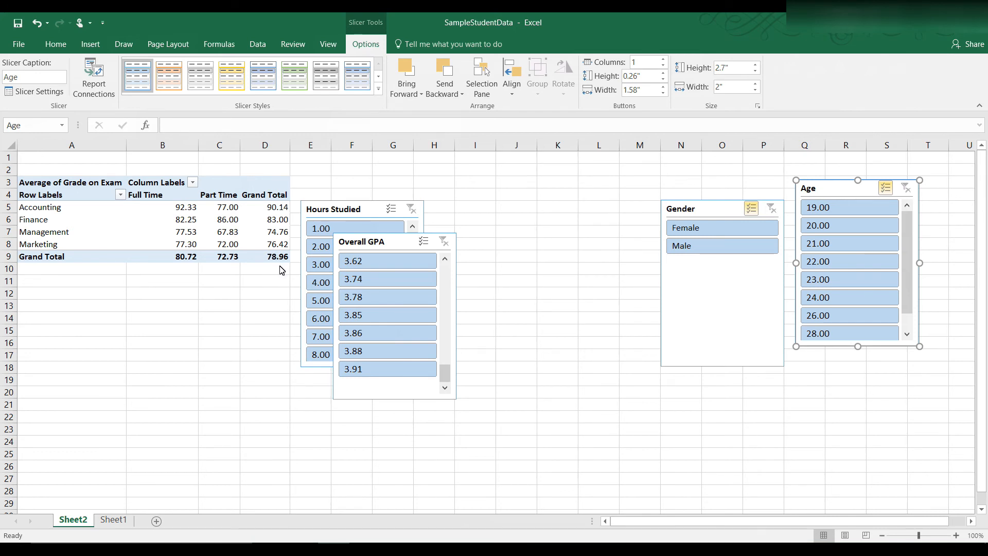
mouse_move(373, 315)
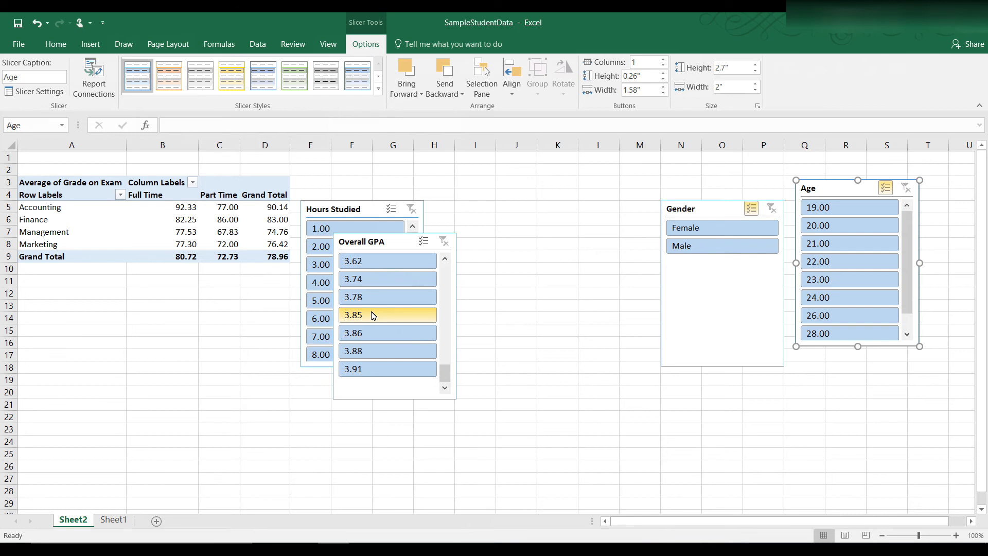
left_click(386, 332)
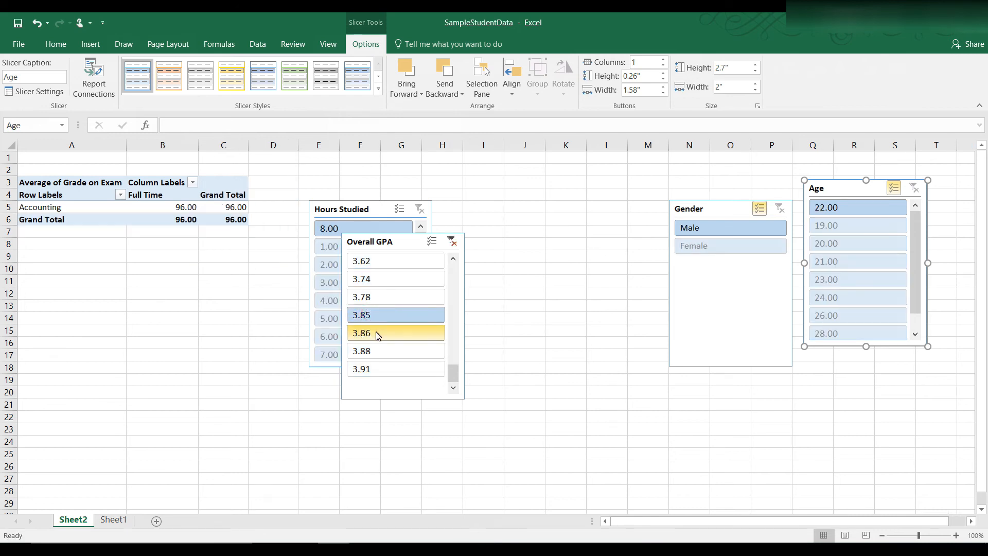
left_click(395, 333)
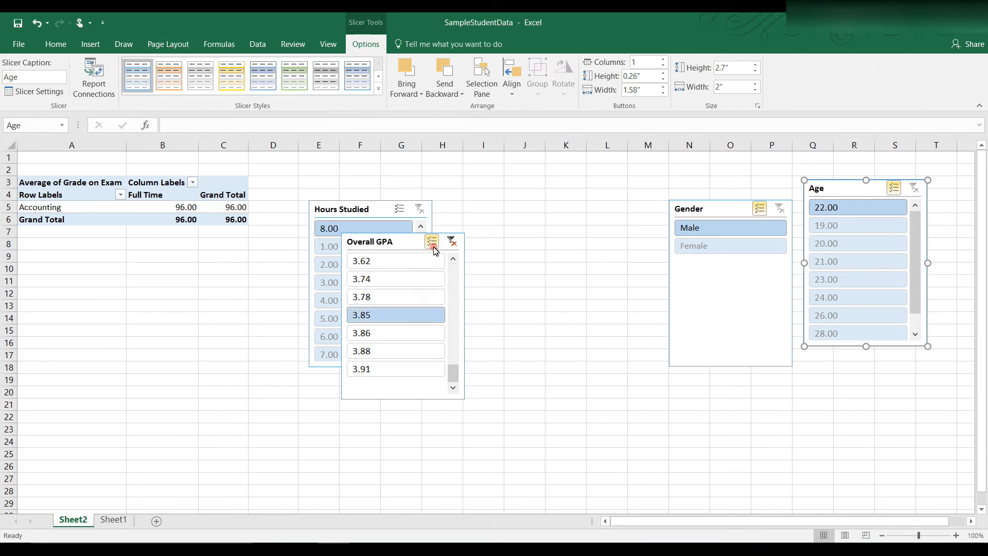
left_click(395, 333)
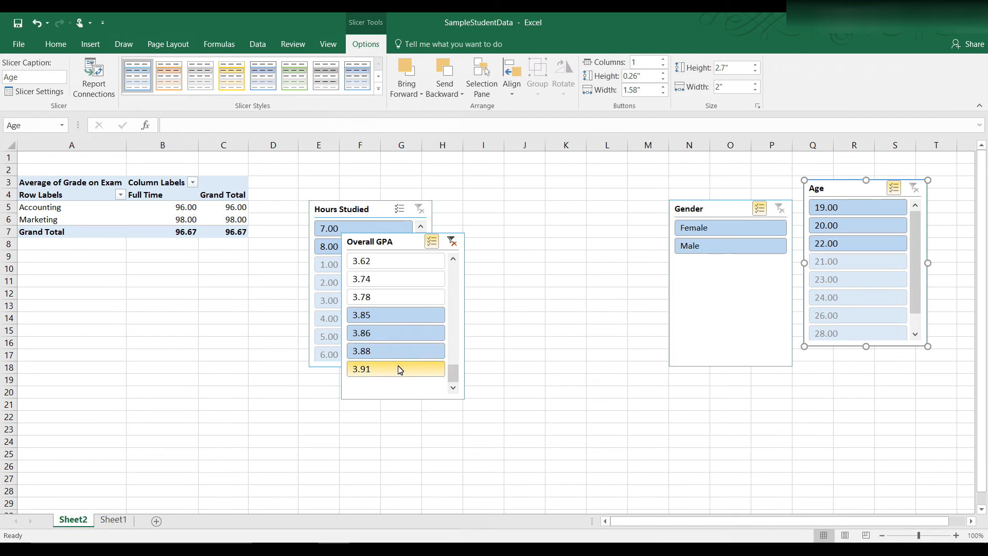
left_click(395, 368)
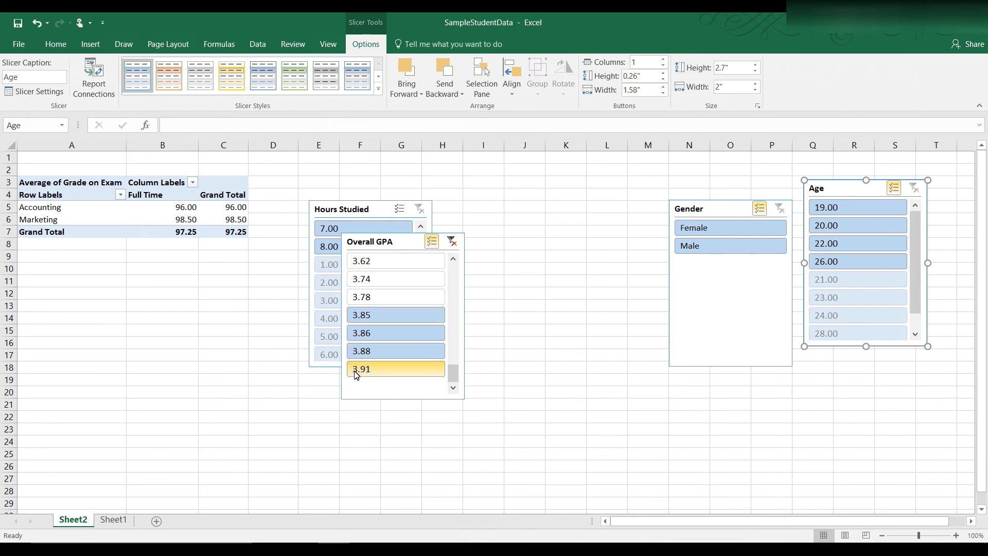
mouse_move(375, 315)
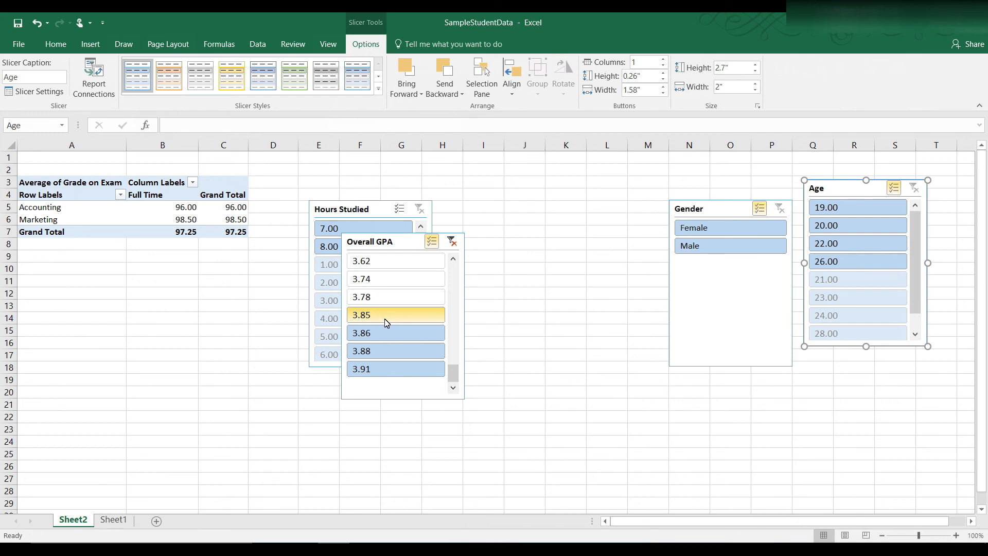
mouse_move(285, 309)
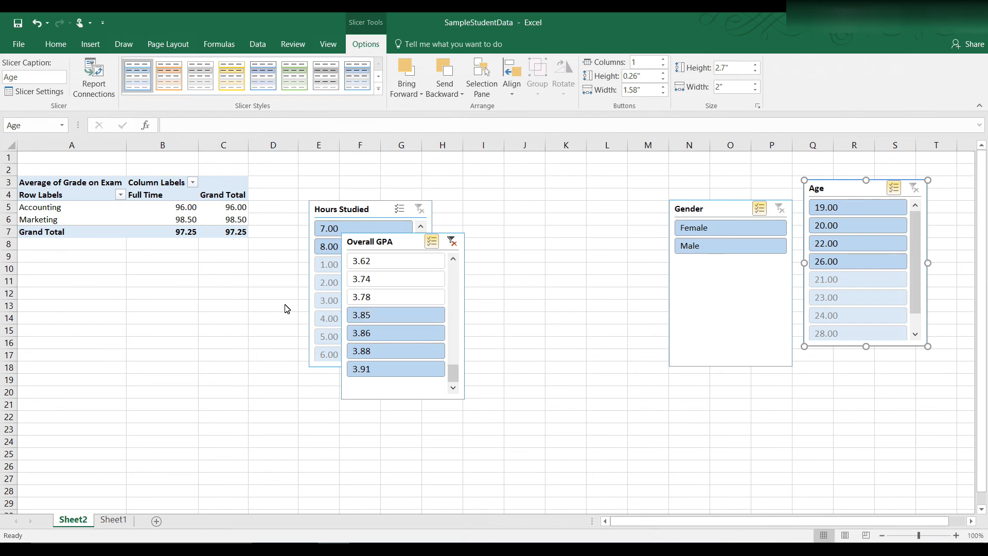
mouse_move(265, 244)
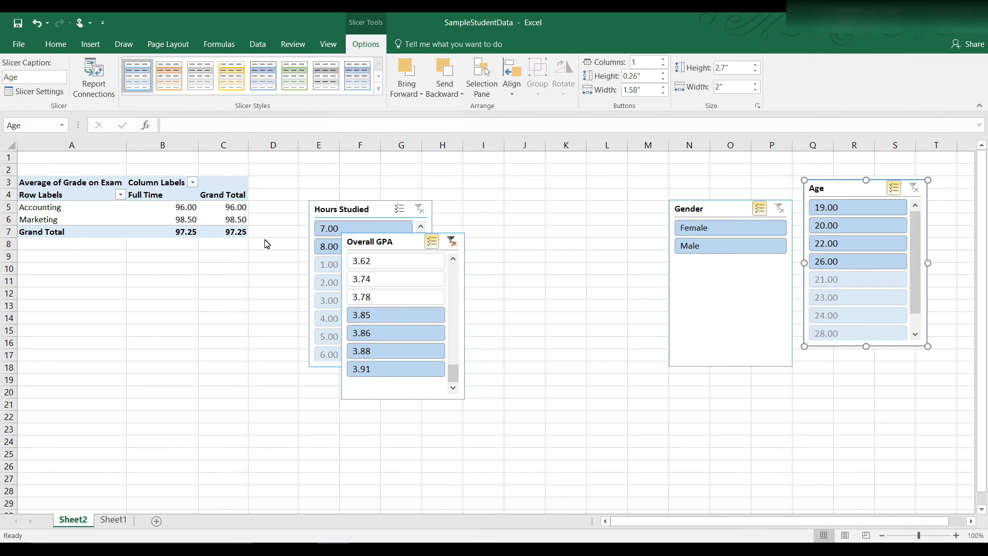
mouse_move(395, 296)
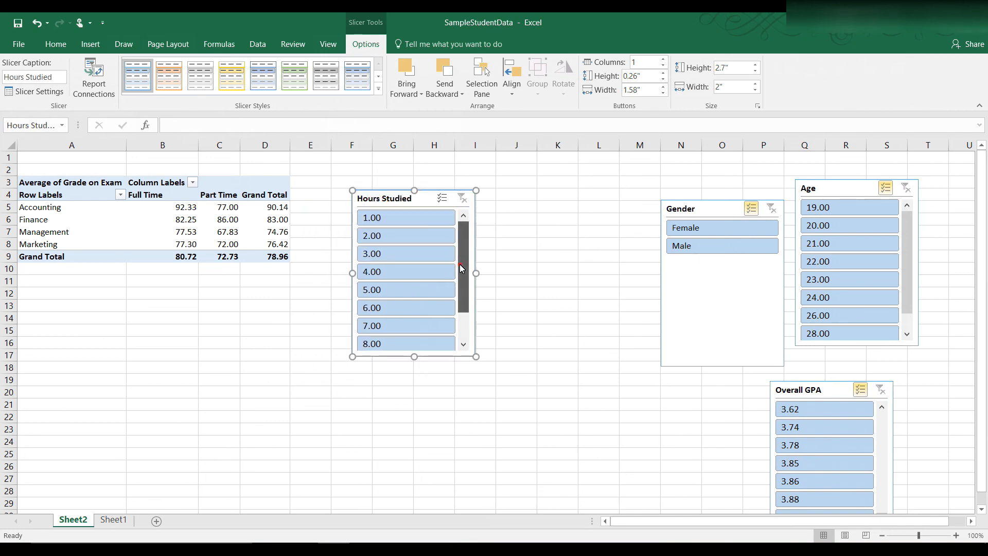
- Filter Hours Studied to 9.00, leaving only Management Full Time at 98.00
scroll("down", 3)
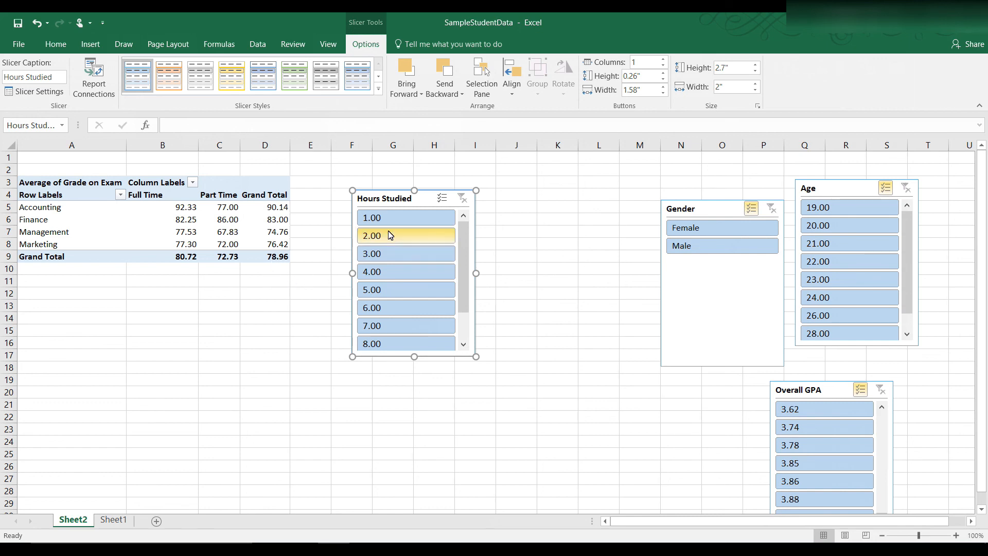
left_click(405, 217)
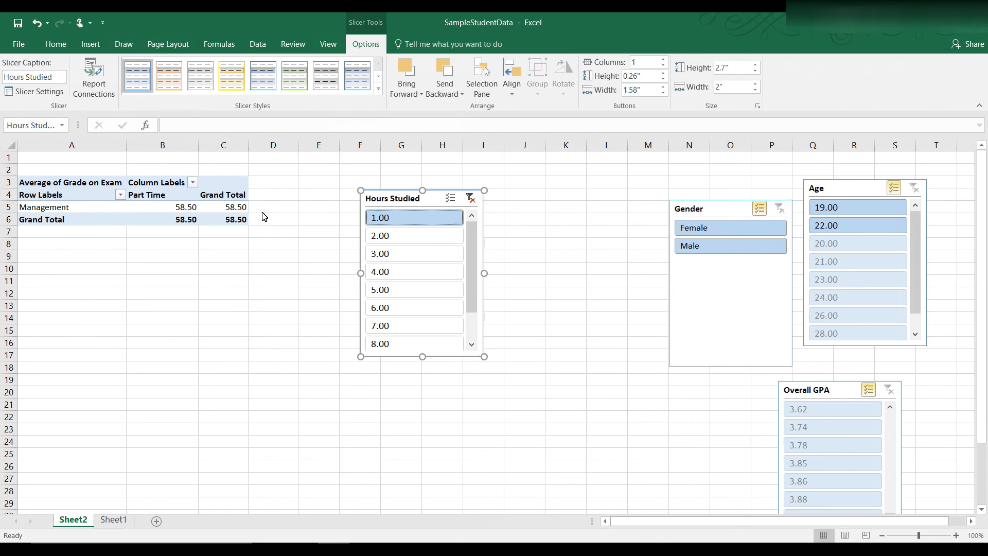
mouse_move(243, 253)
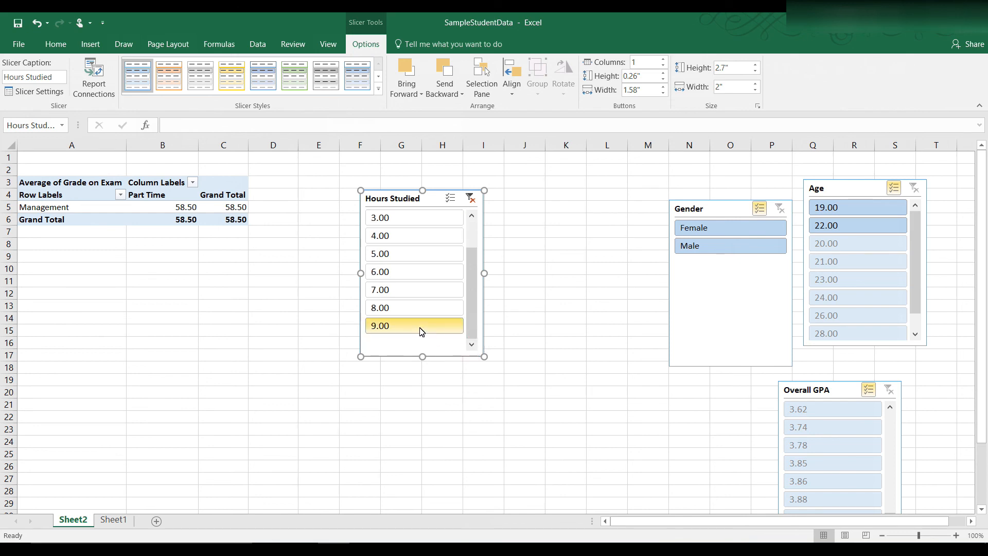
left_click(413, 325)
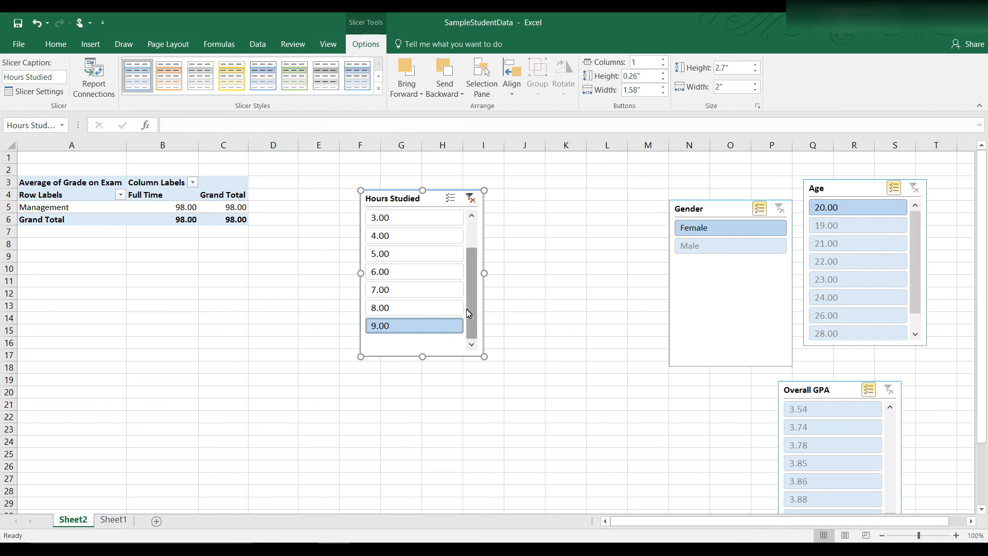
mouse_move(469, 308)
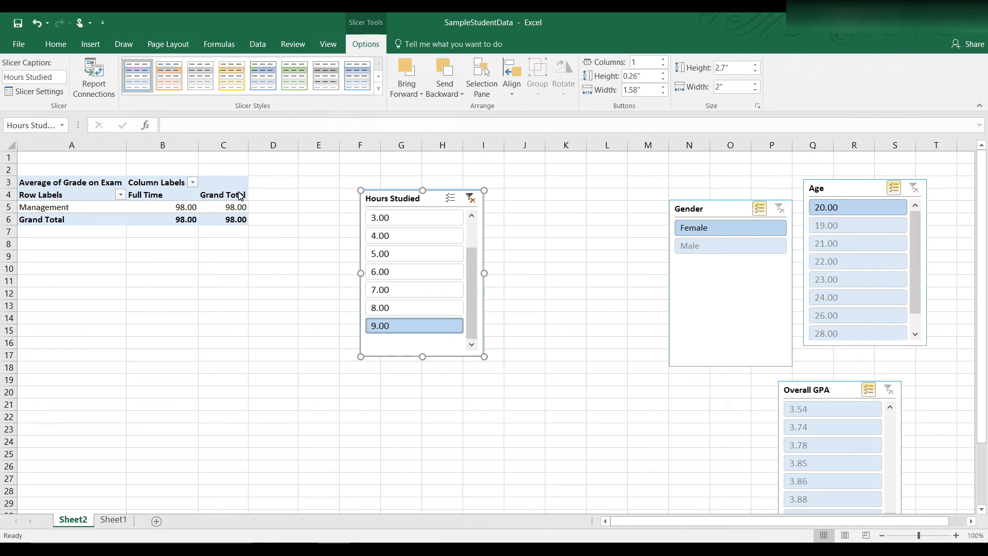
mouse_move(323, 370)
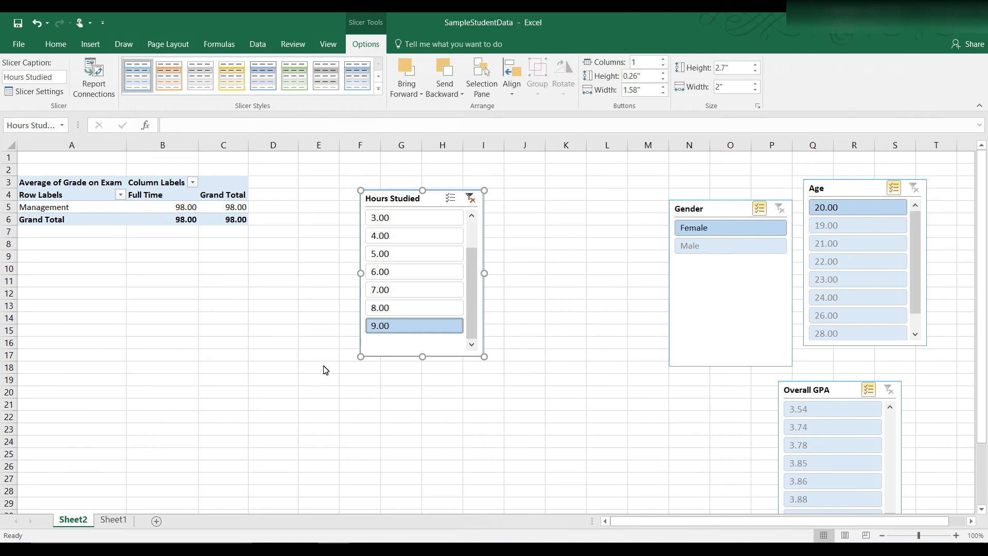